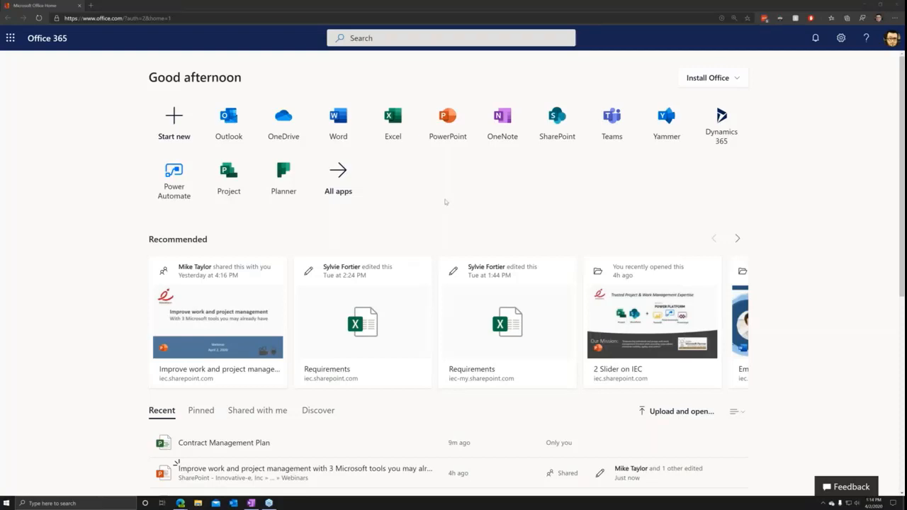
pyautogui.moveTo(213, 100)
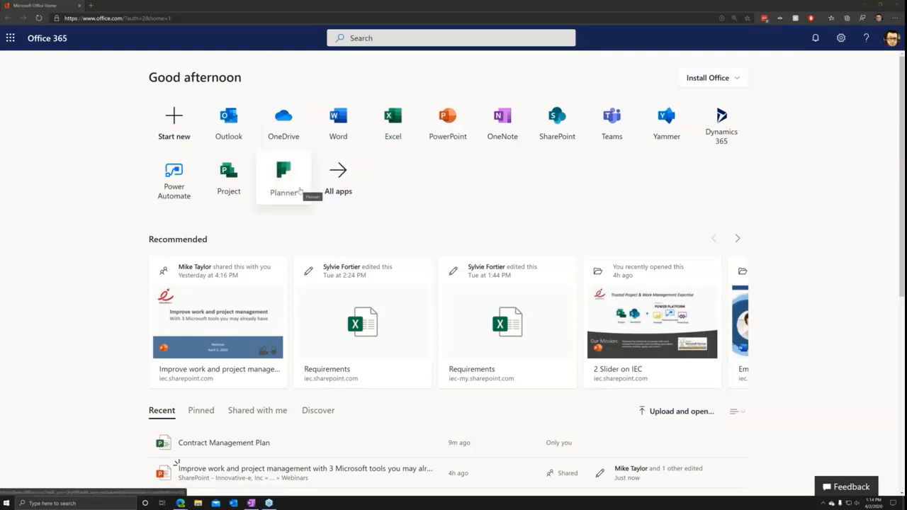
pyautogui.moveTo(89, 186)
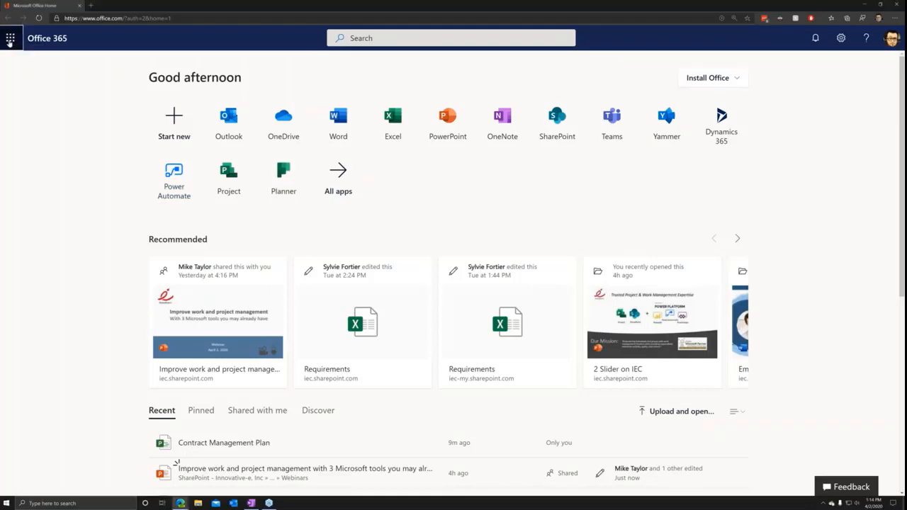
# Step: Expand the Office 365 app launcher to the full alphabetical All apps list
pyautogui.click(10, 38)
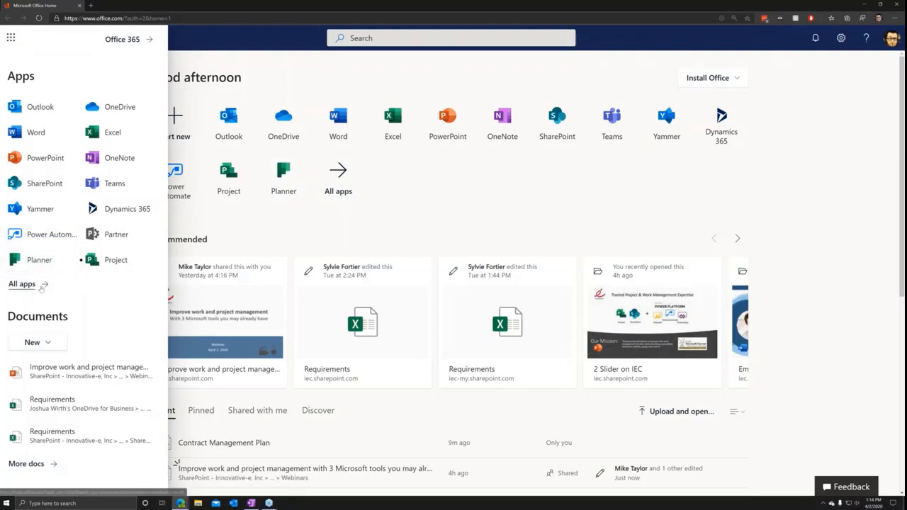
pyautogui.click(21, 285)
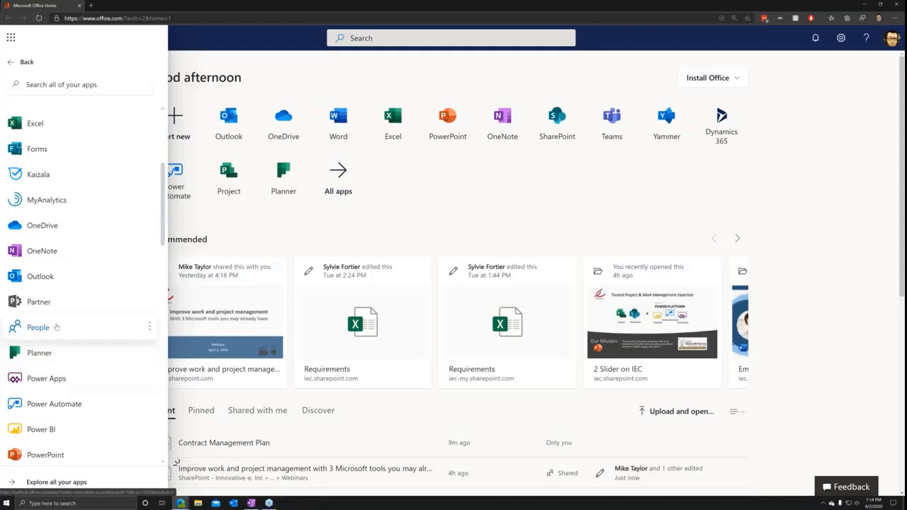
pyautogui.moveTo(57, 346)
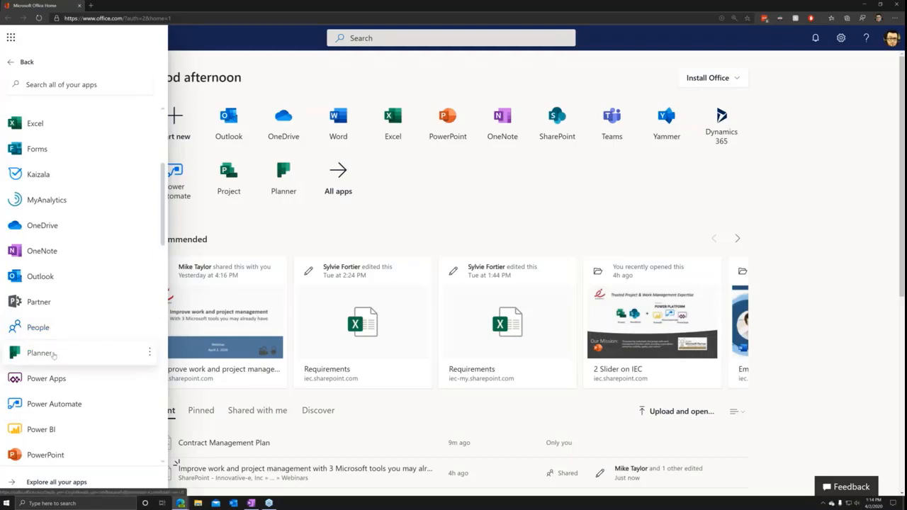
pyautogui.moveTo(52, 356)
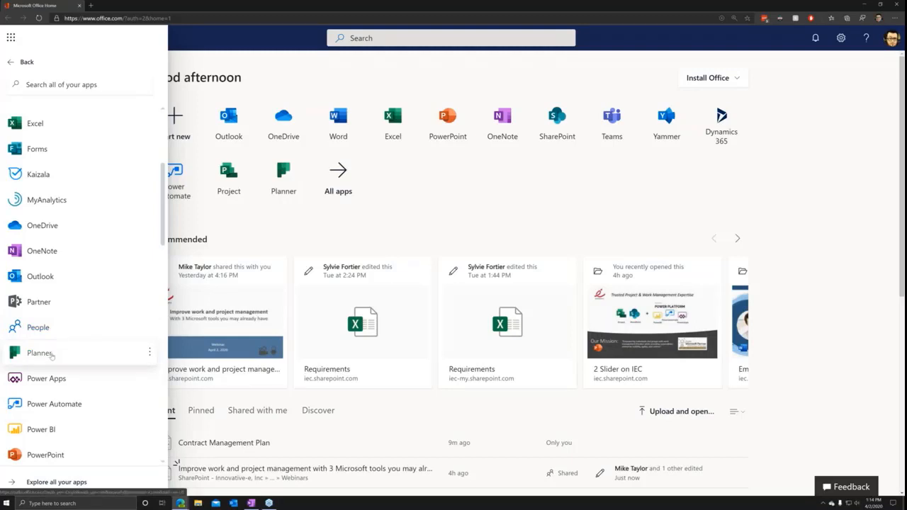
pyautogui.click(39, 353)
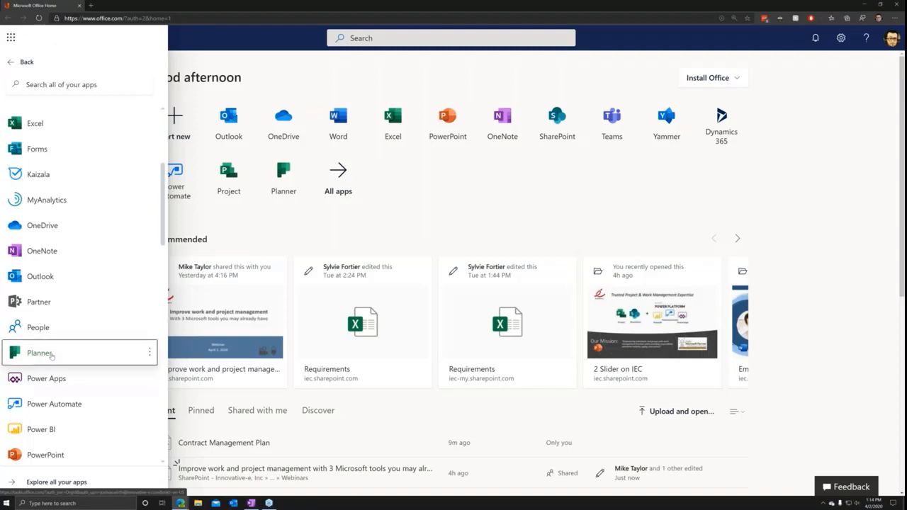
# Step: Launch Planner to reach the hub with the Quantum Now App Development favorite plan
pyautogui.click(40, 353)
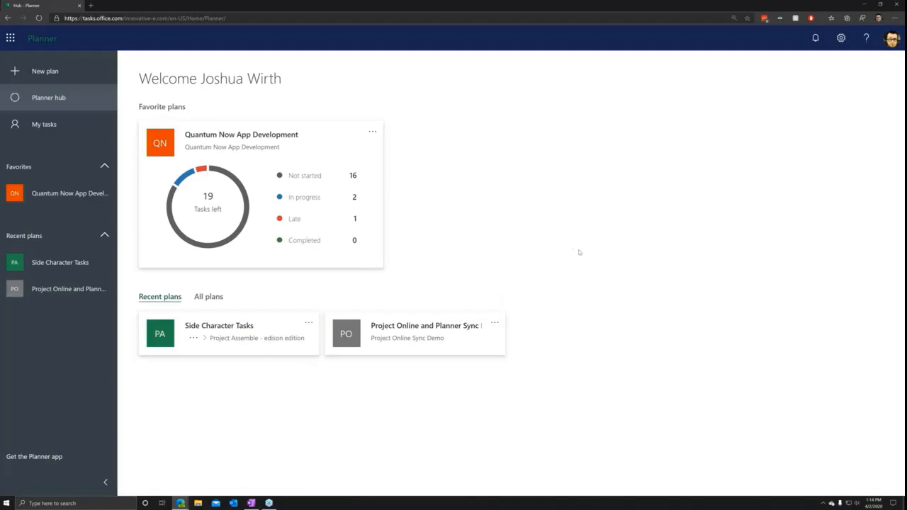
pyautogui.moveTo(565, 248)
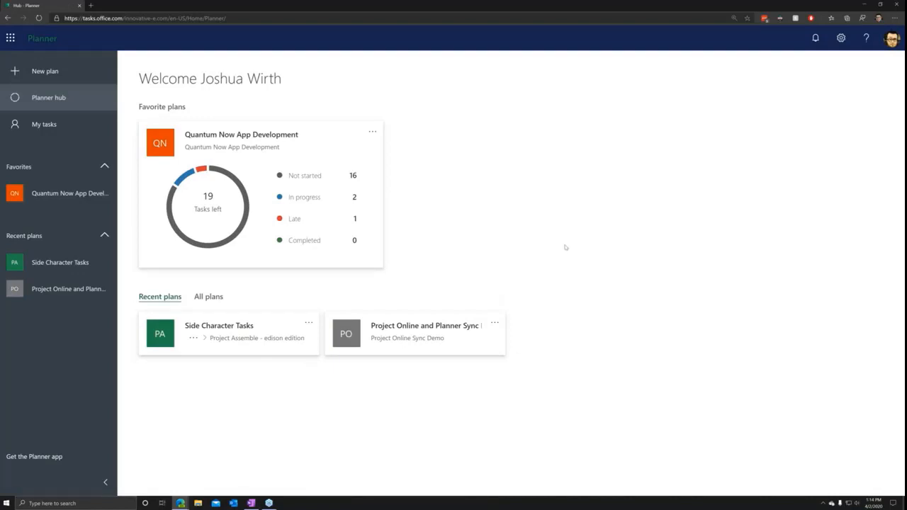
pyautogui.moveTo(530, 233)
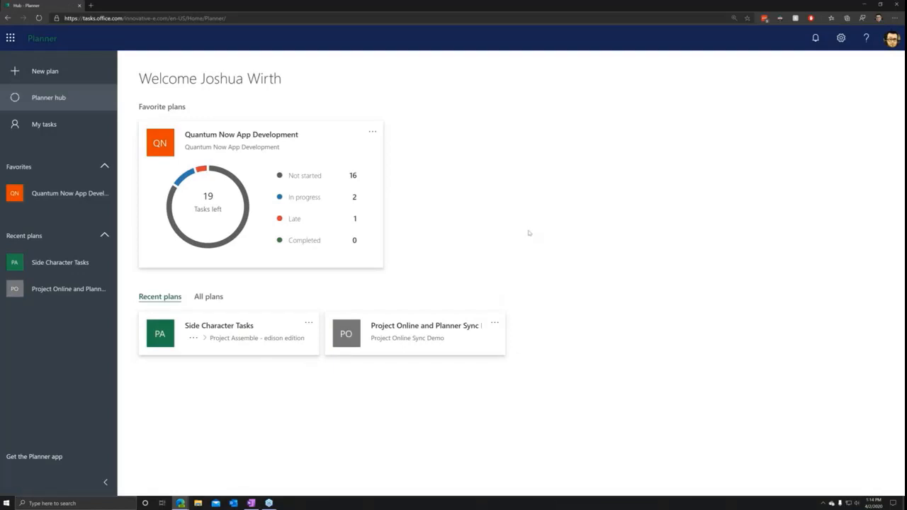
pyautogui.moveTo(534, 225)
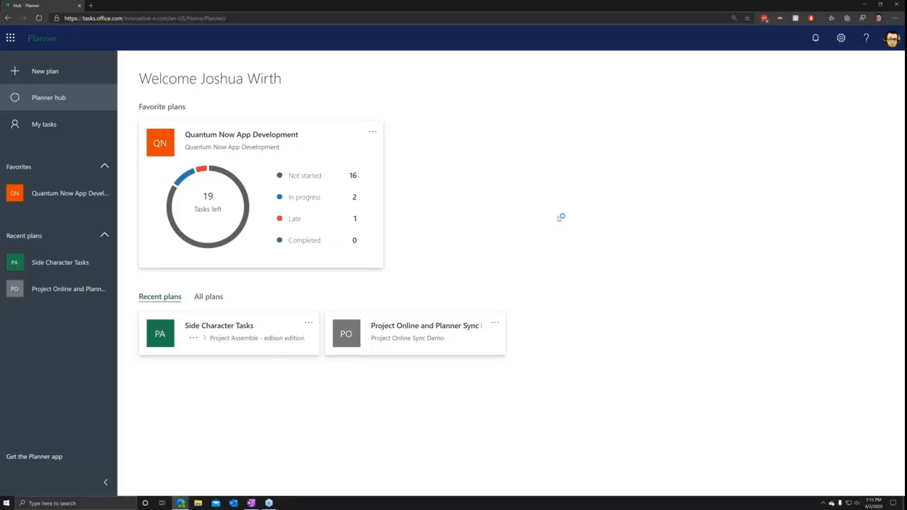
pyautogui.moveTo(527, 227)
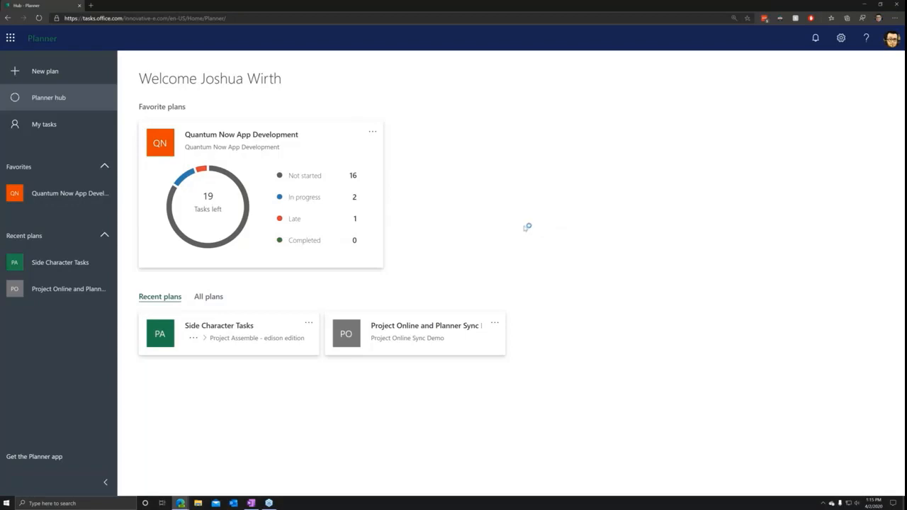
pyautogui.moveTo(720, 185)
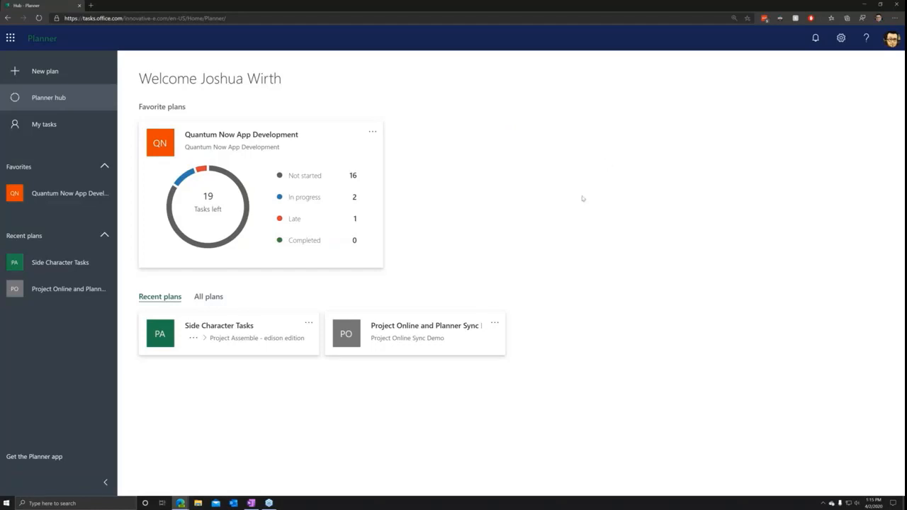
pyautogui.moveTo(467, 173)
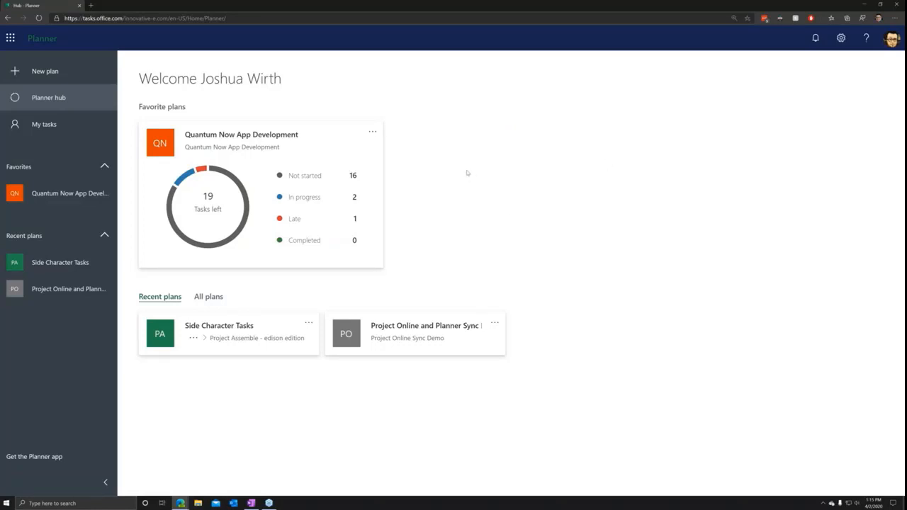
pyautogui.moveTo(598, 139)
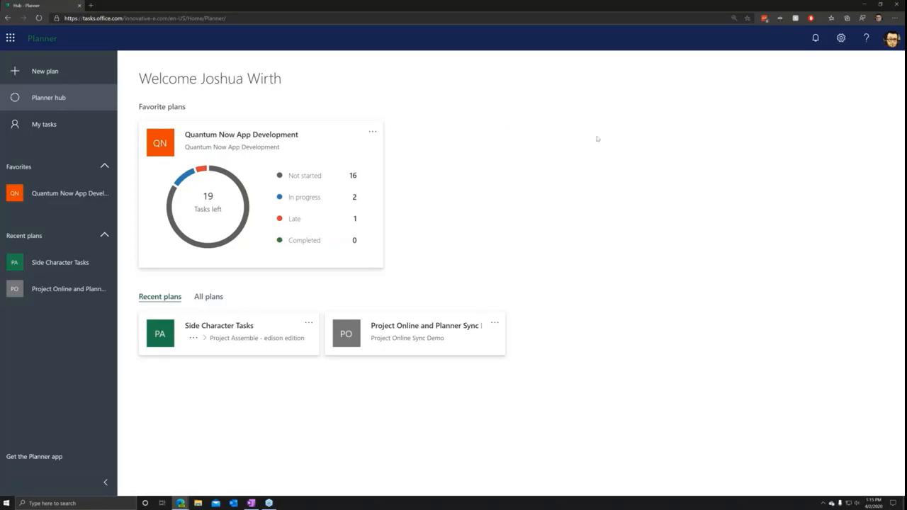
pyautogui.moveTo(68, 78)
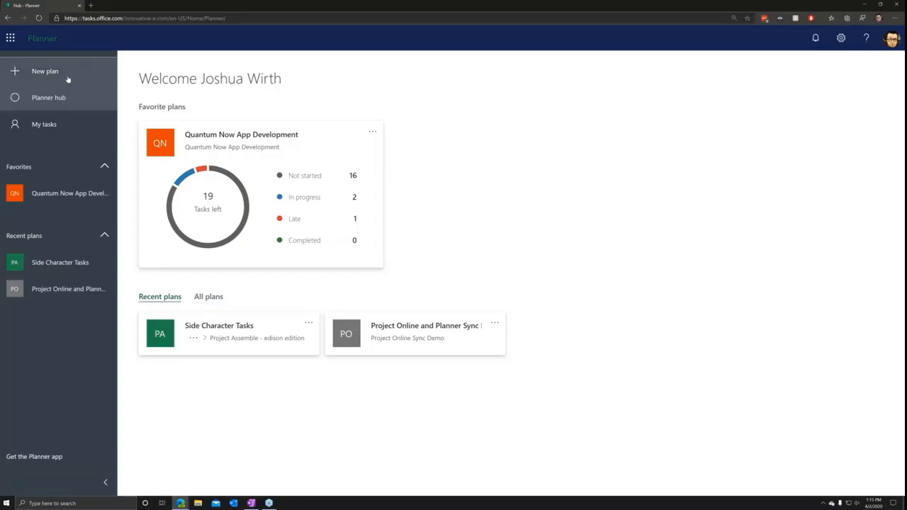
# Step: Start a new private plan named "Josh's Todo"
pyautogui.click(45, 71)
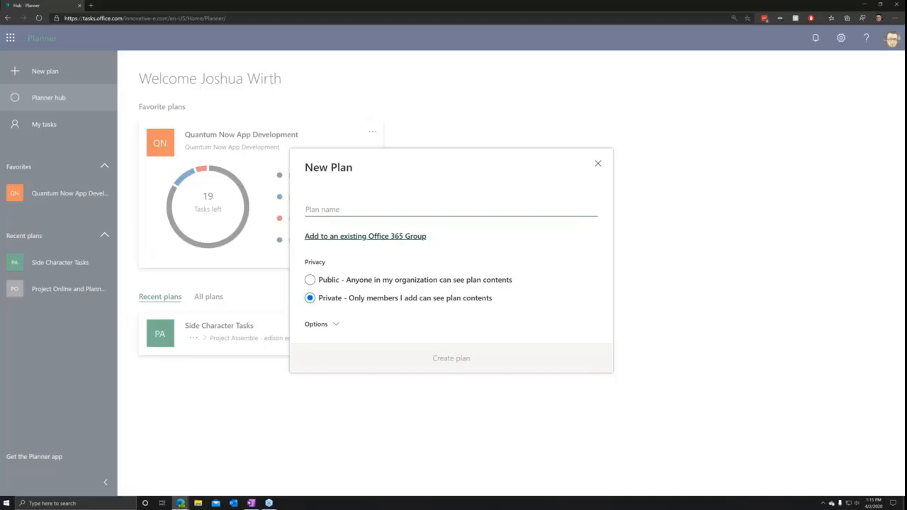
pyautogui.click(439, 211)
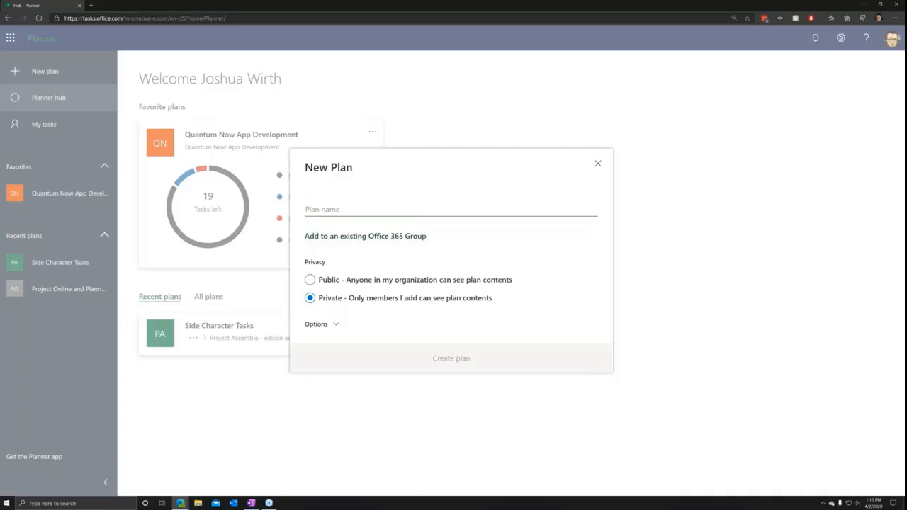
pyautogui.write('J')
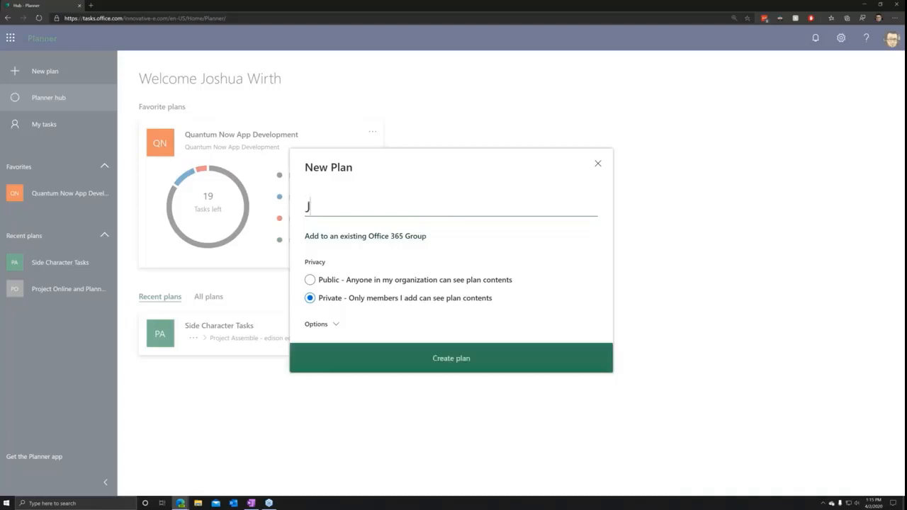
pyautogui.write("osh's")
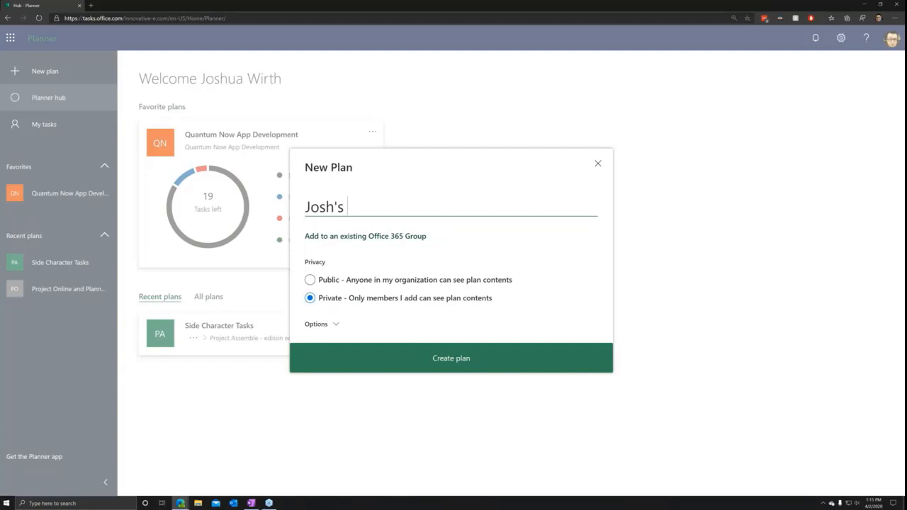
pyautogui.write('Tod')
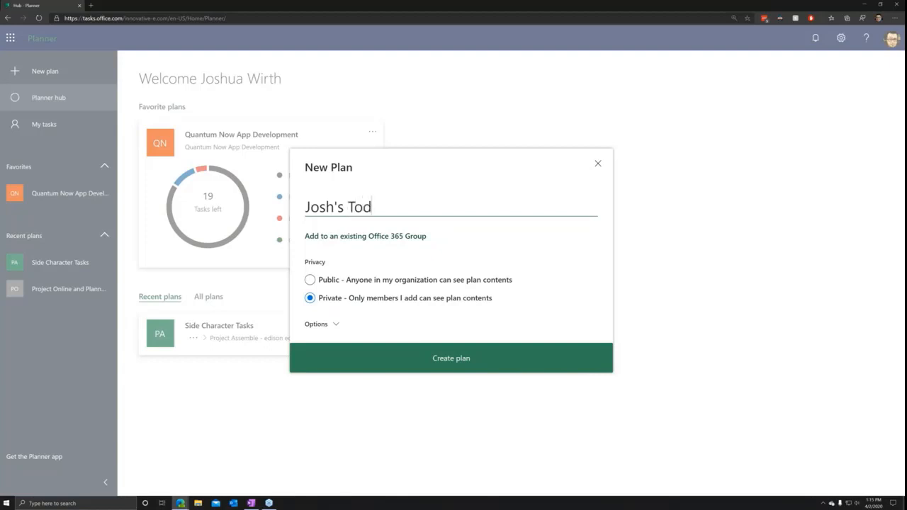
pyautogui.write('o')
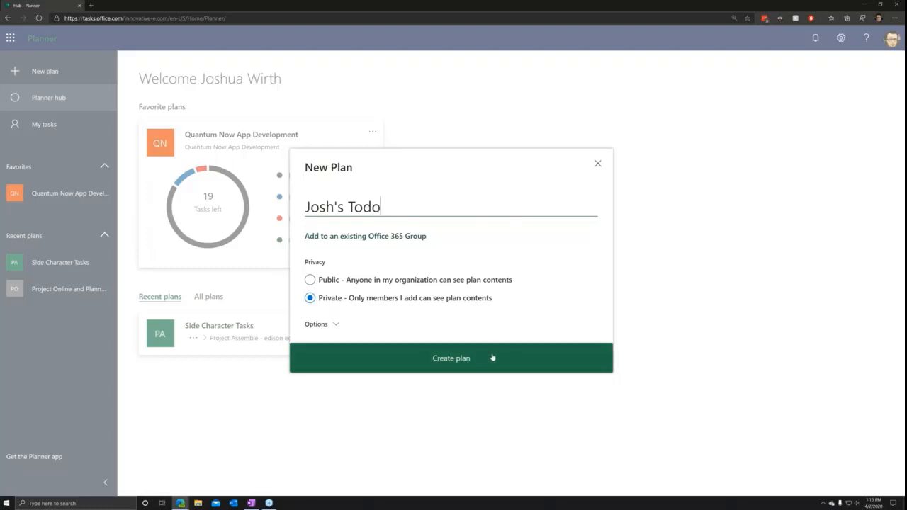
# Step: Create the Josh's Todo plan and dismiss the empty task entry
pyautogui.click(451, 358)
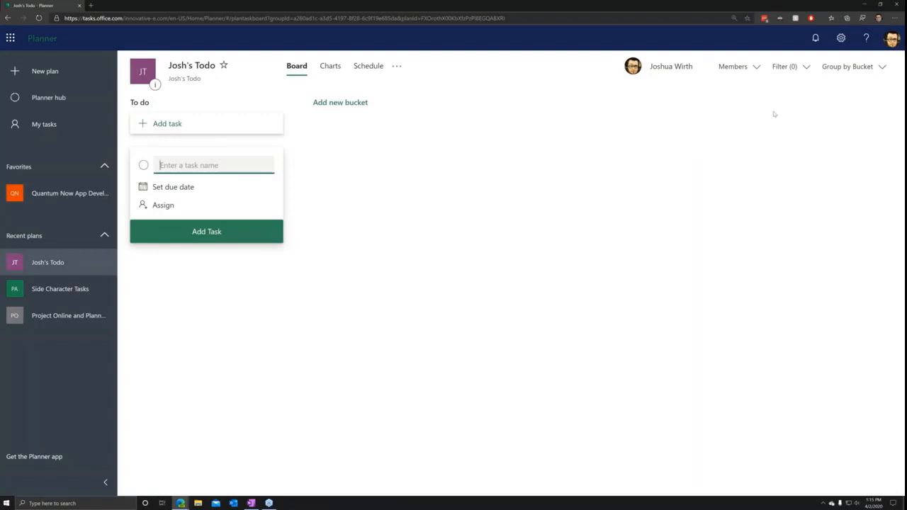
pyautogui.moveTo(769, 113)
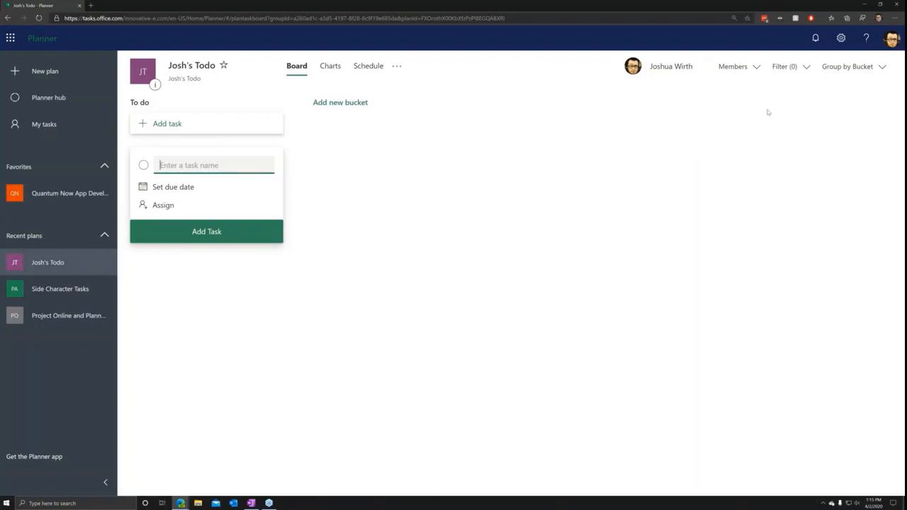
pyautogui.moveTo(848, 66)
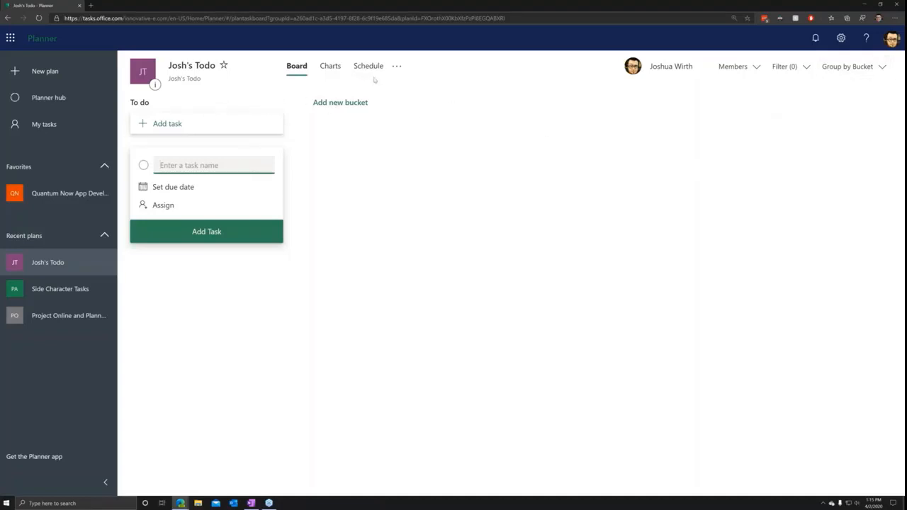
pyautogui.click(851, 66)
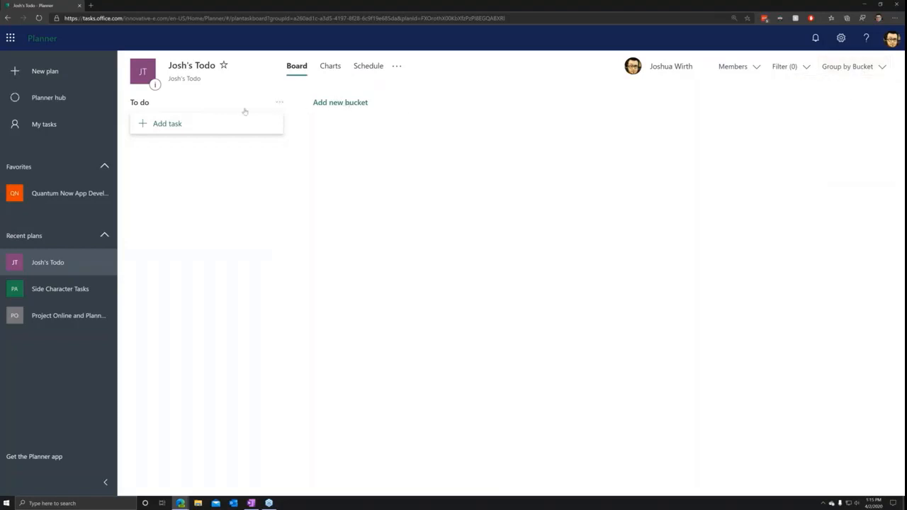
# Step: Add buckets "Next Month" and "Maybe Later" beside To do
pyautogui.click(340, 102)
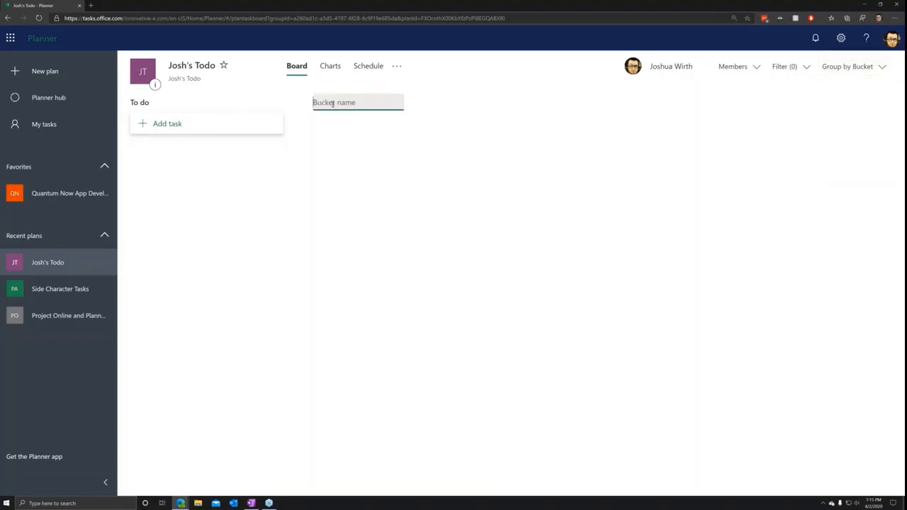
pyautogui.write('Later')
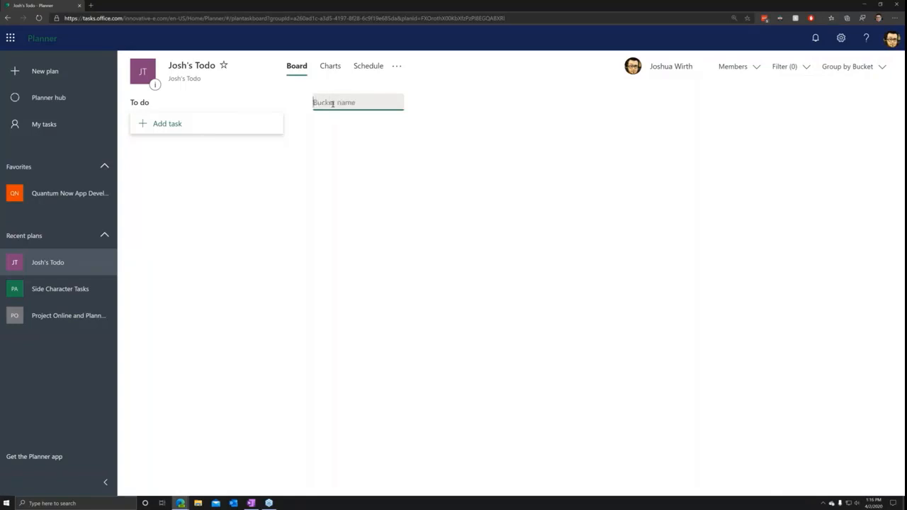
pyautogui.write('Next Month')
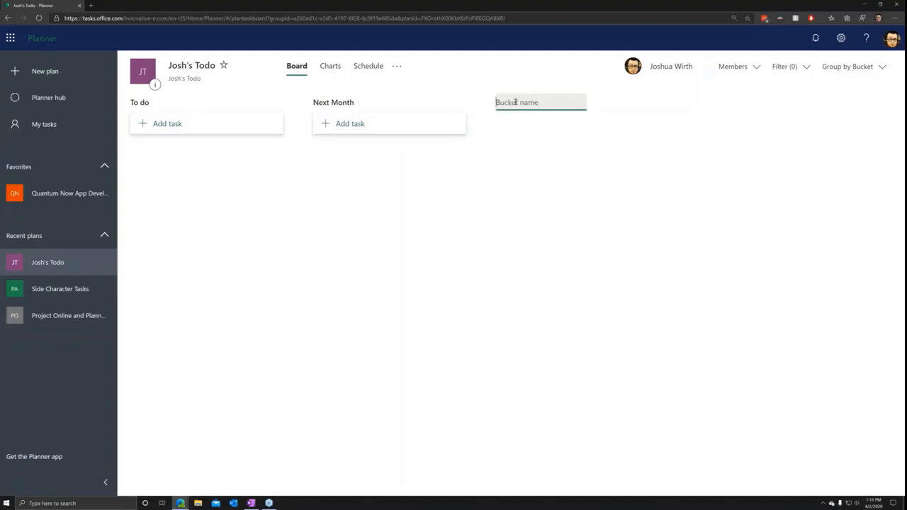
pyautogui.write('Maybe Later')
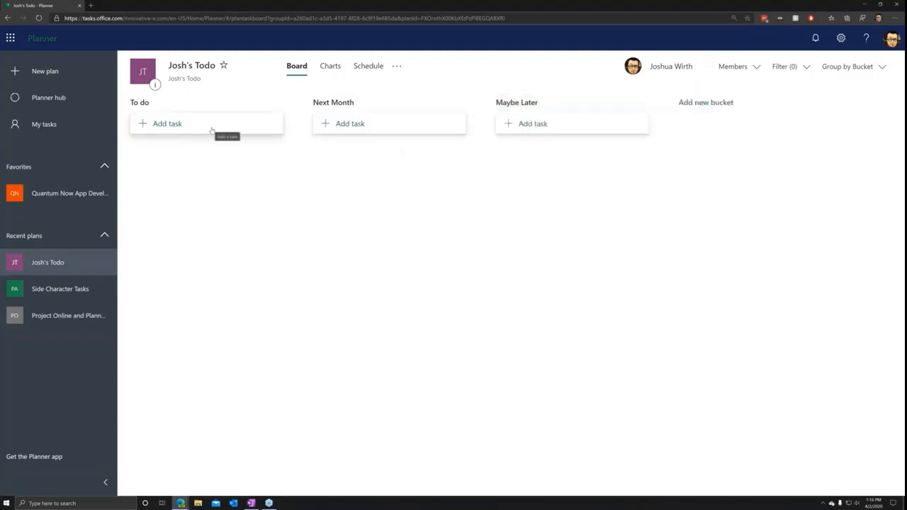
# Step: Add the task "Finish my certifications" to the To do bucket
pyautogui.click(167, 123)
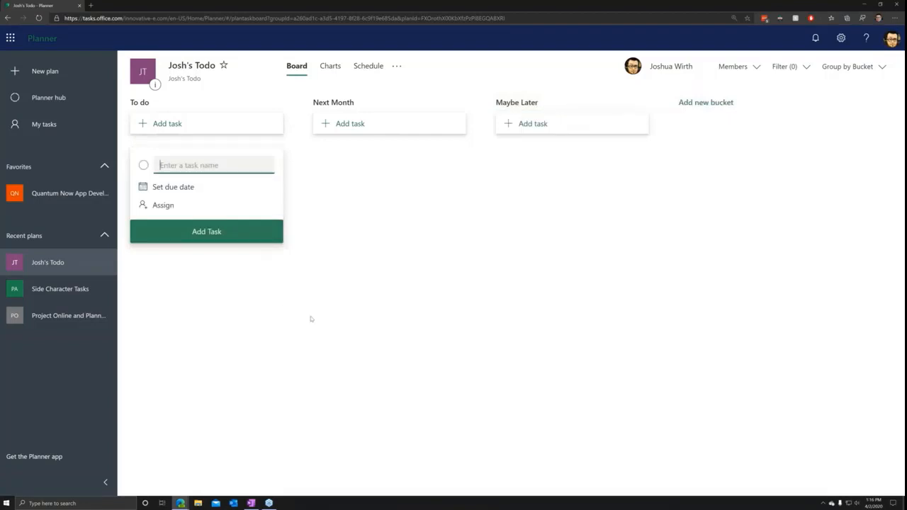
pyautogui.write('Finish m')
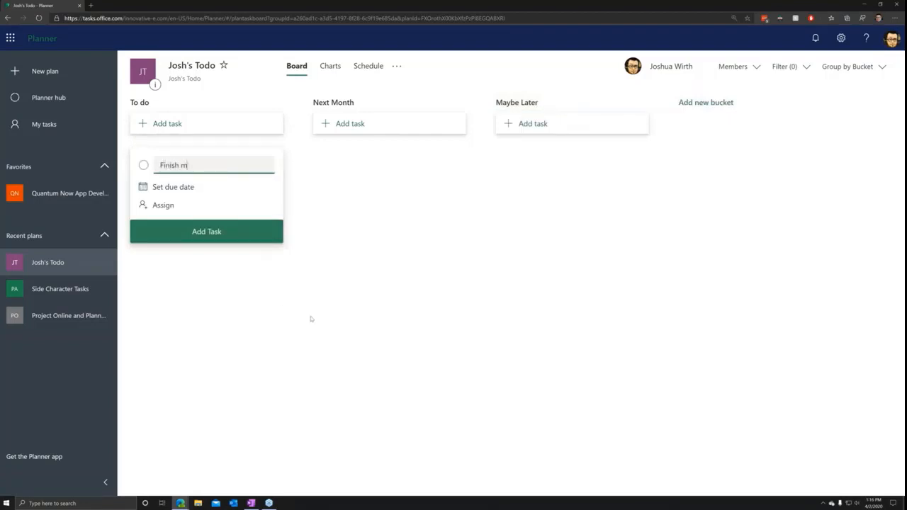
pyautogui.write('y certifica')
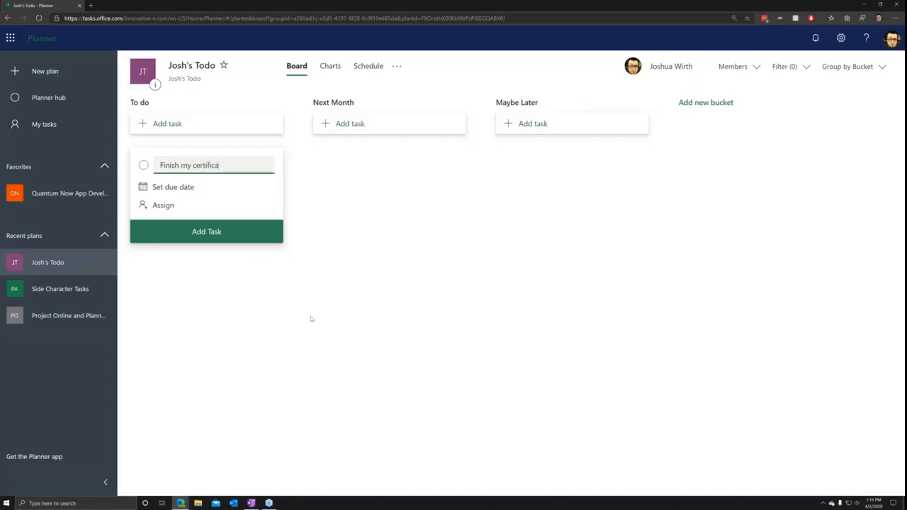
pyautogui.write('tions')
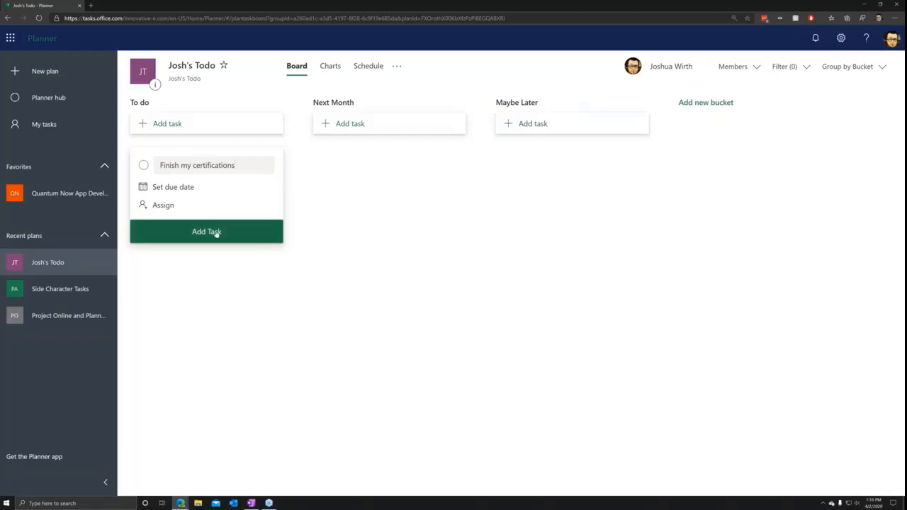
pyautogui.click(206, 231)
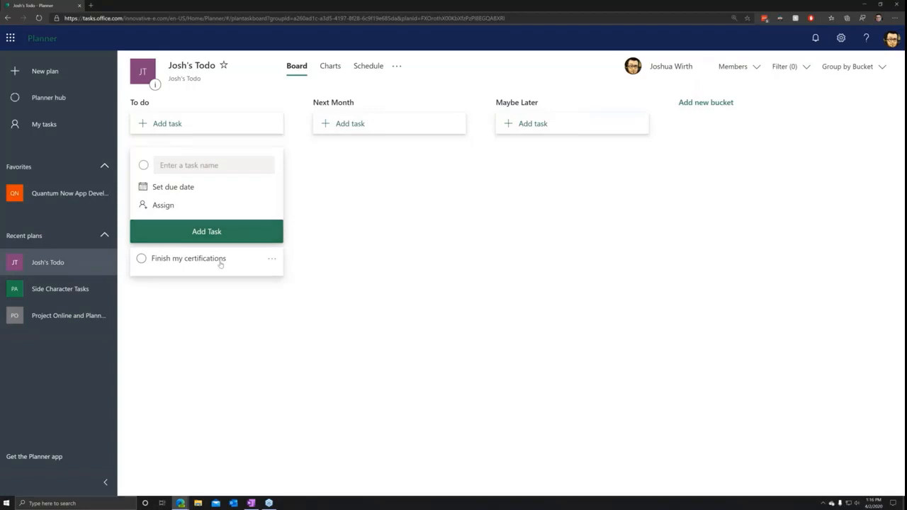
# Step: Add checklist items Study for exam, Setup testing time and Print out cert to the task
pyautogui.click(187, 258)
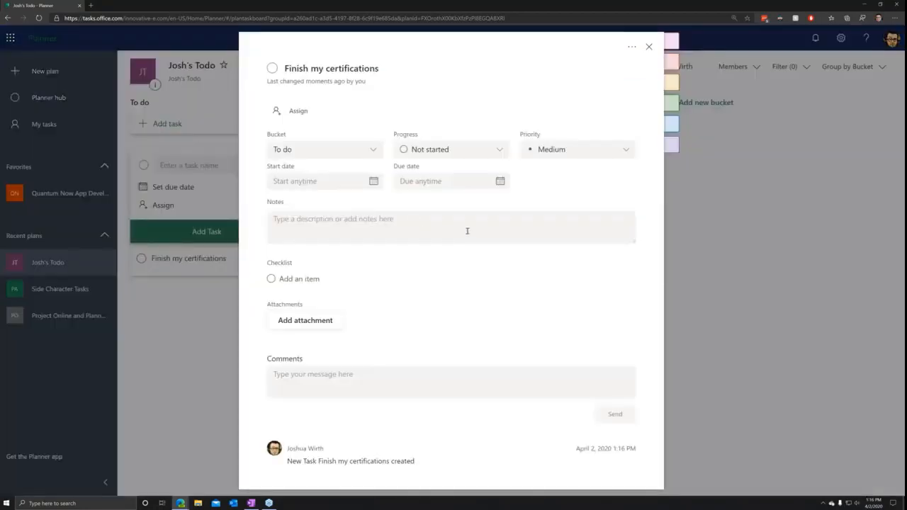
pyautogui.moveTo(312, 122)
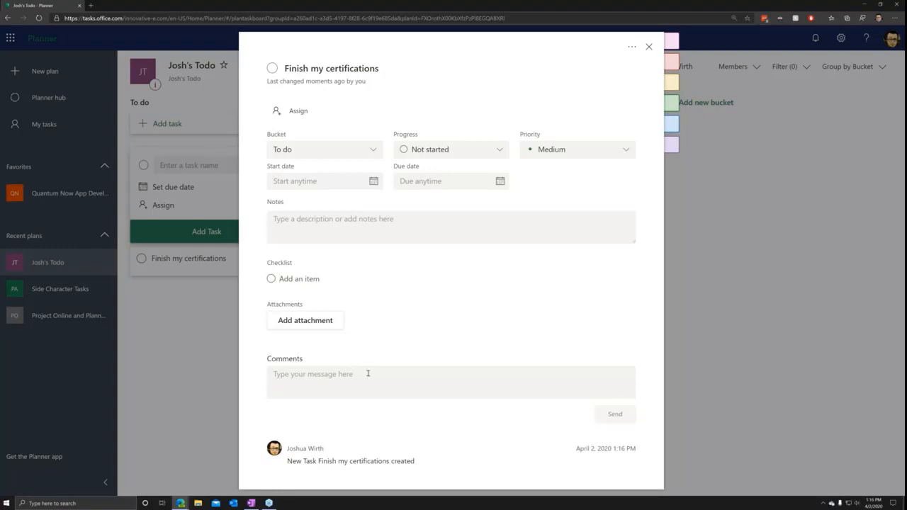
pyautogui.write('Study for exam')
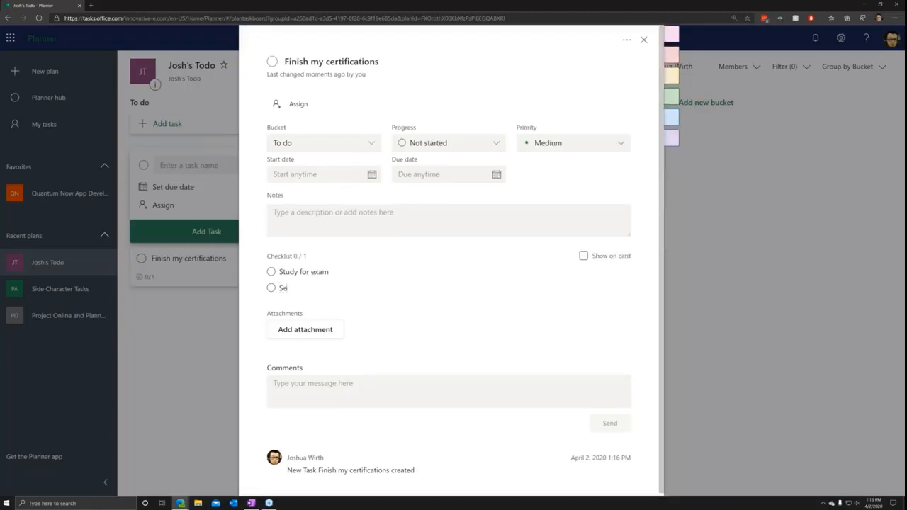
pyautogui.write('etup testing time')
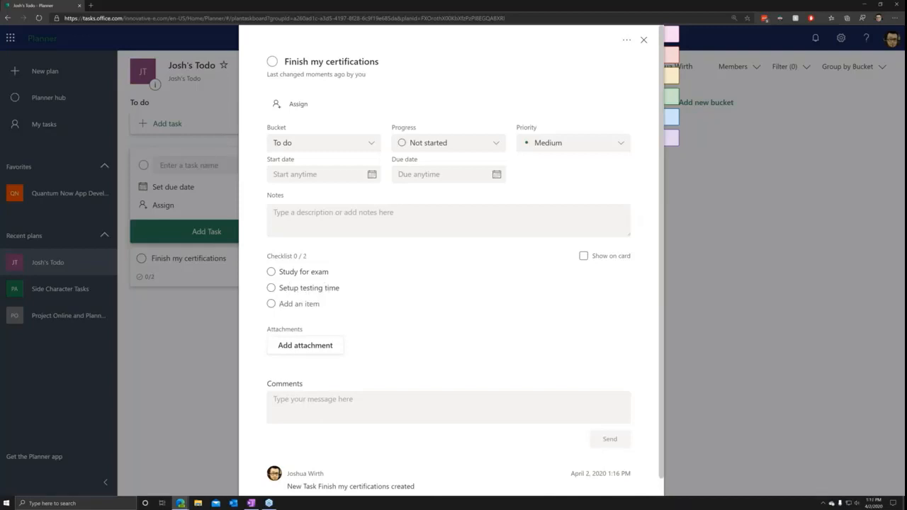
pyautogui.write('Print be')
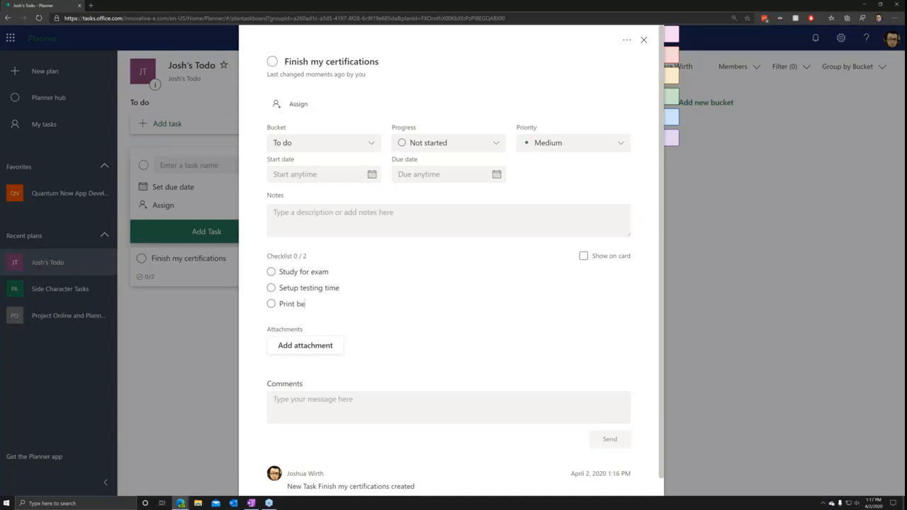
pyautogui.write('out cert')
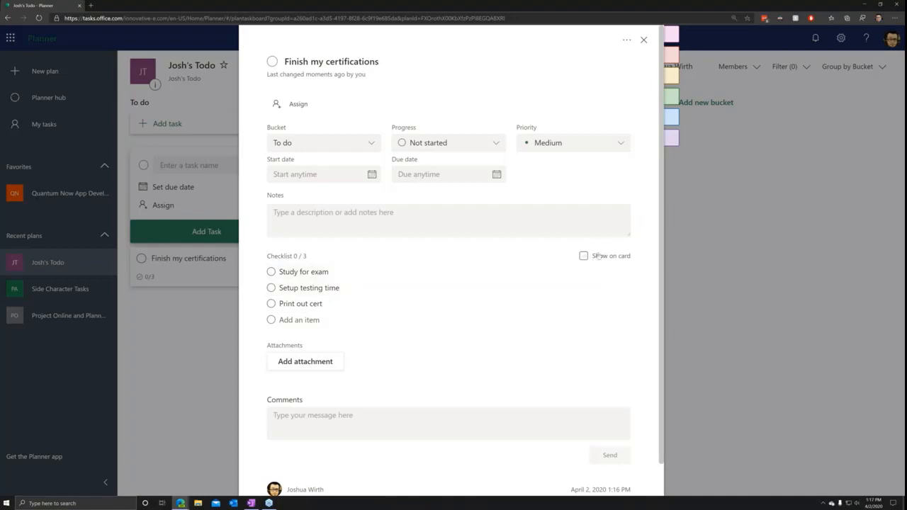
# Step: Show the checklist on the card, tick Study for exam, set start 04/06/2020 and due 05/06/2020
pyautogui.click(583, 256)
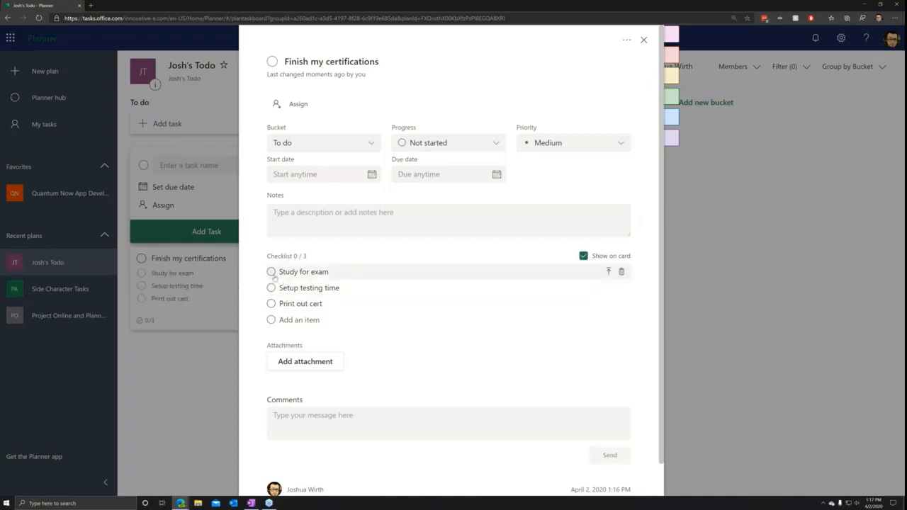
pyautogui.click(271, 272)
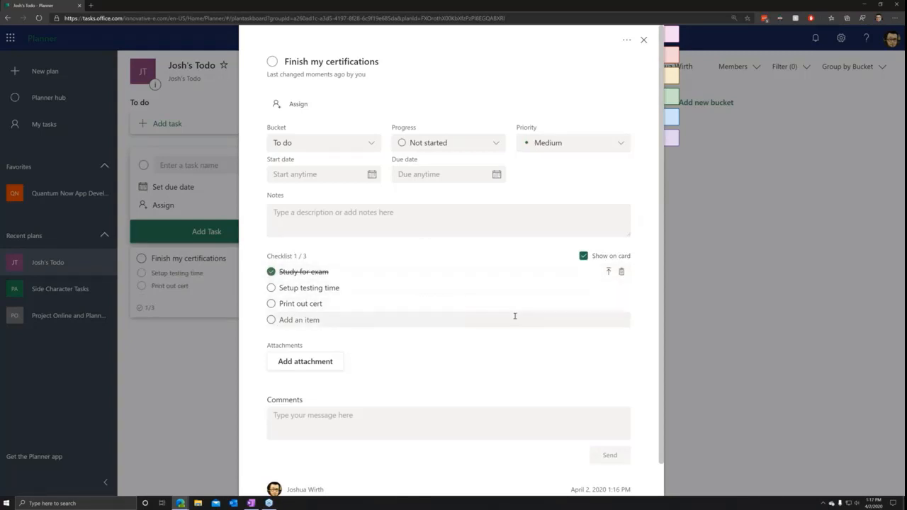
pyautogui.click(323, 174)
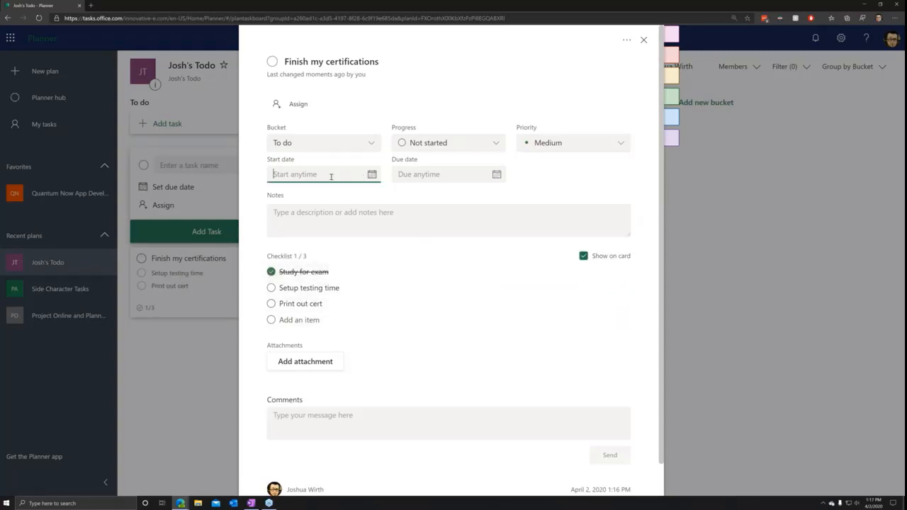
pyautogui.click(323, 174)
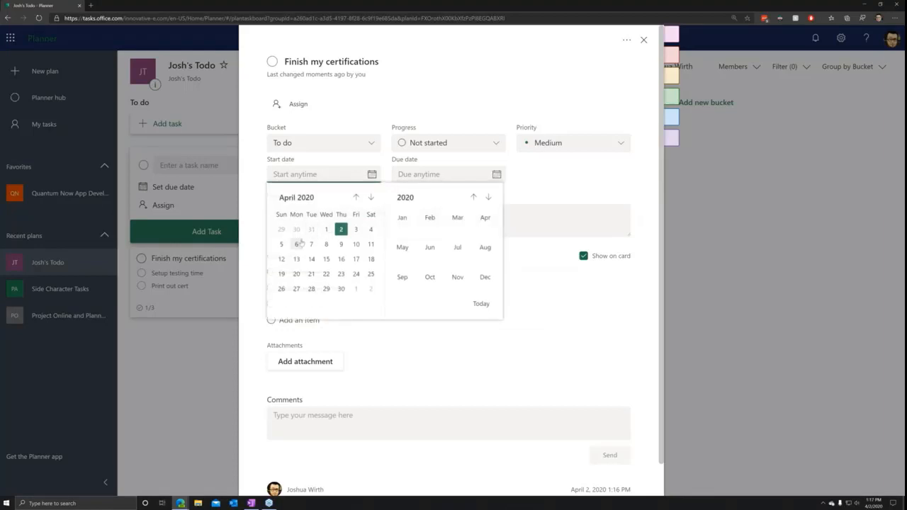
pyautogui.click(297, 244)
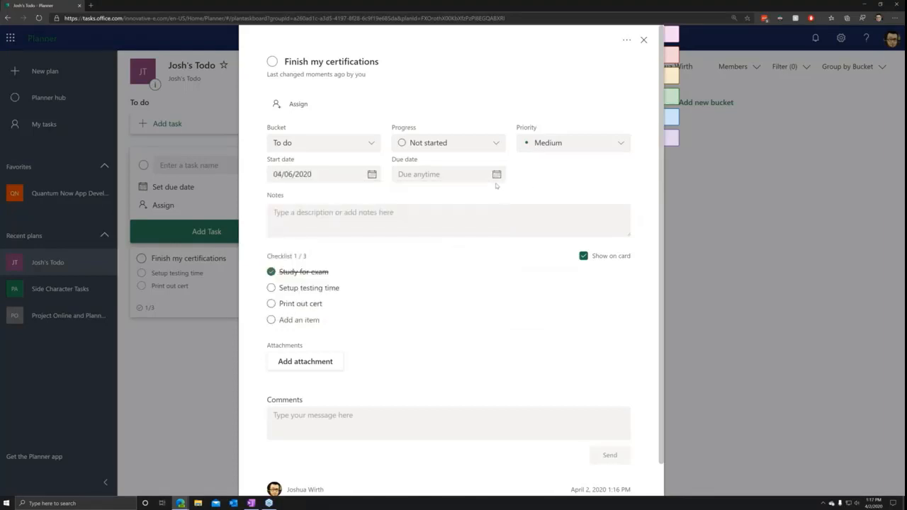
pyautogui.click(448, 174)
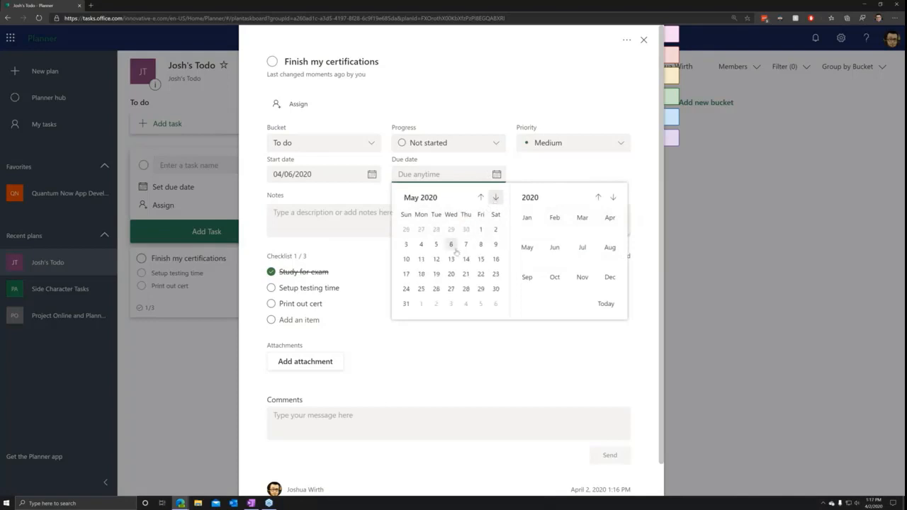
pyautogui.click(451, 244)
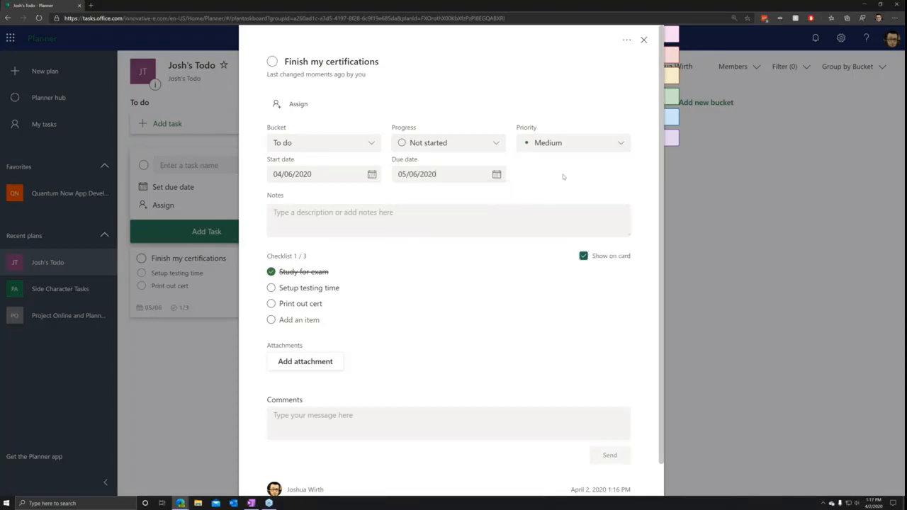
pyautogui.click(448, 143)
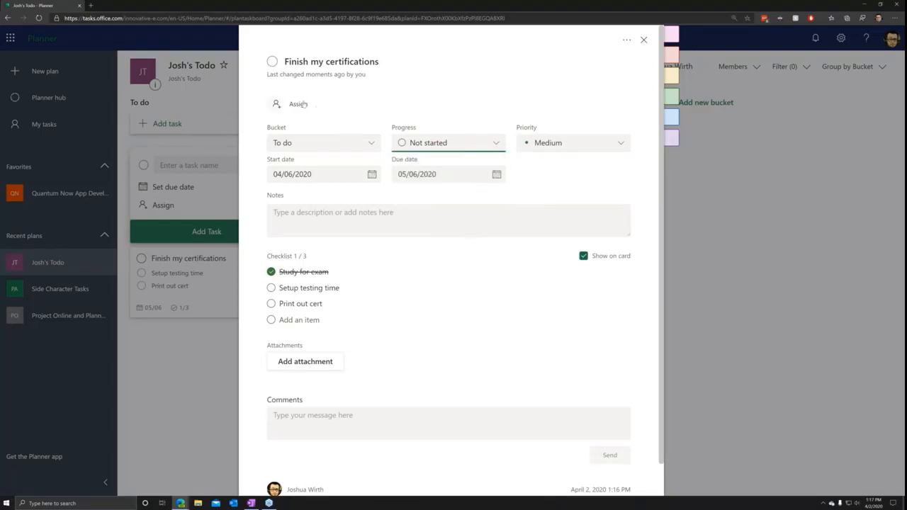
pyautogui.moveTo(298, 104)
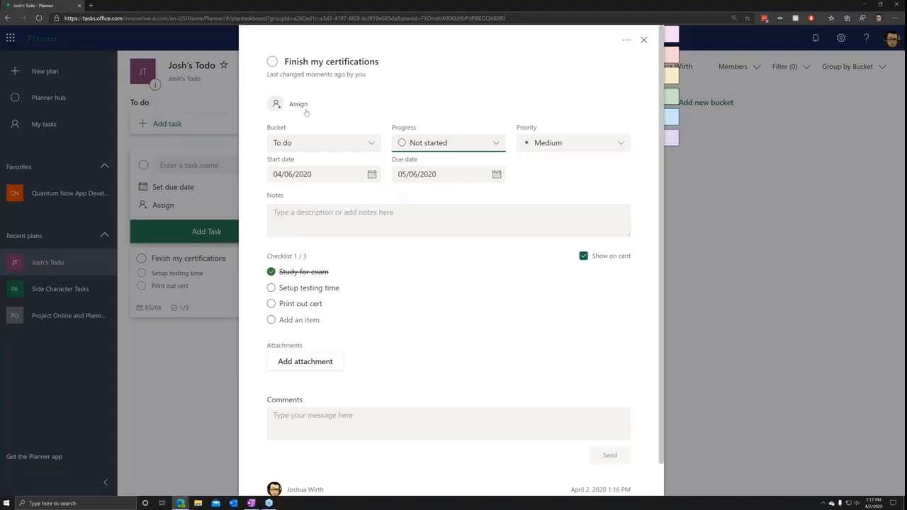
pyautogui.moveTo(306, 112)
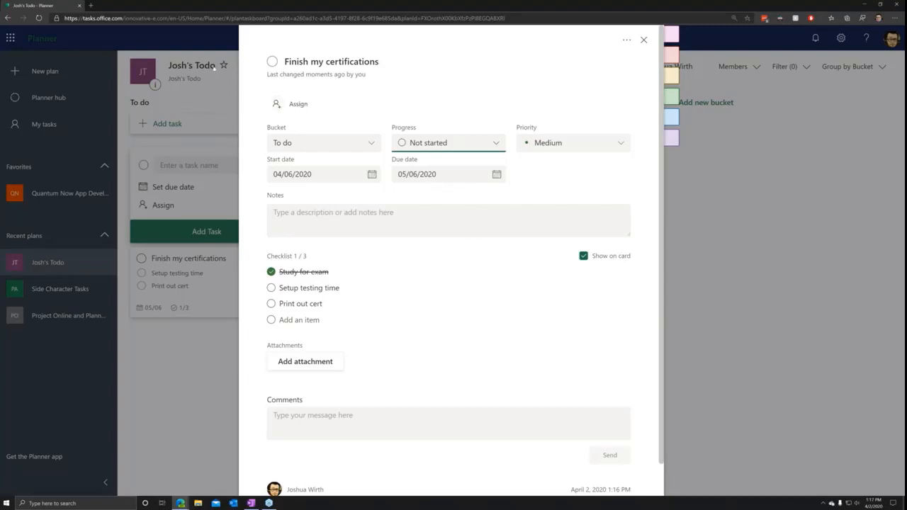
pyautogui.moveTo(288, 104)
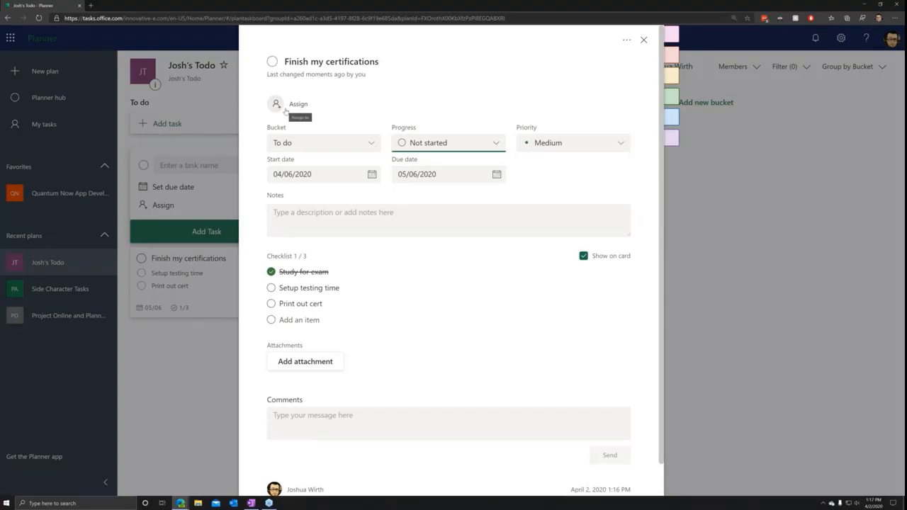
pyautogui.click(276, 104)
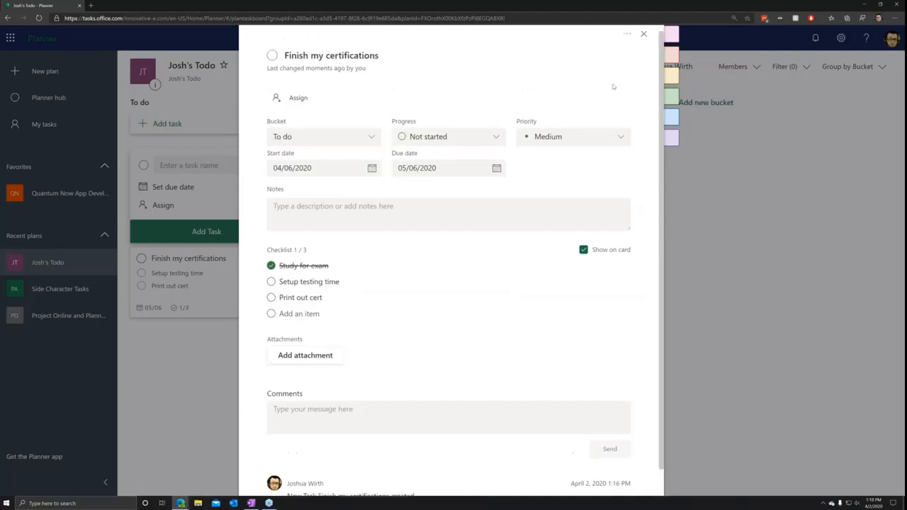
# Step: Add the colleague suggested for "m" as a member of Josh's Todo
pyautogui.click(733, 66)
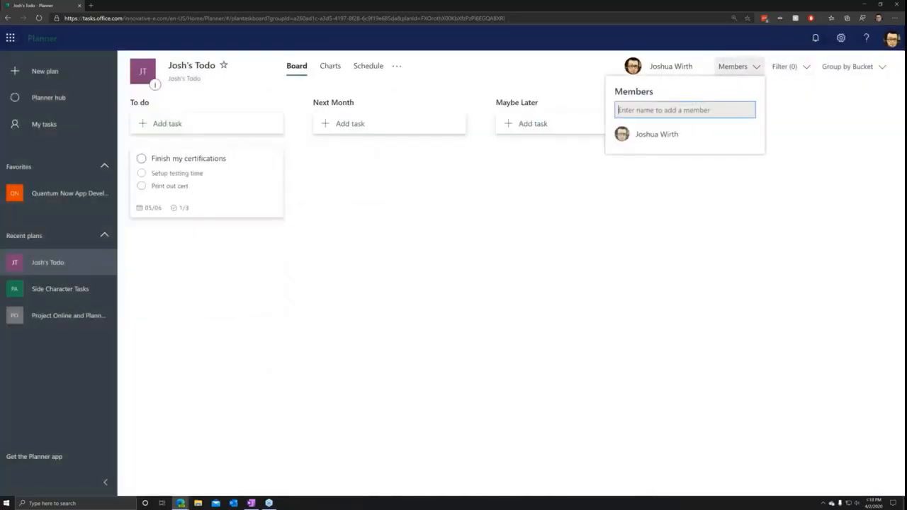
pyautogui.write('m')
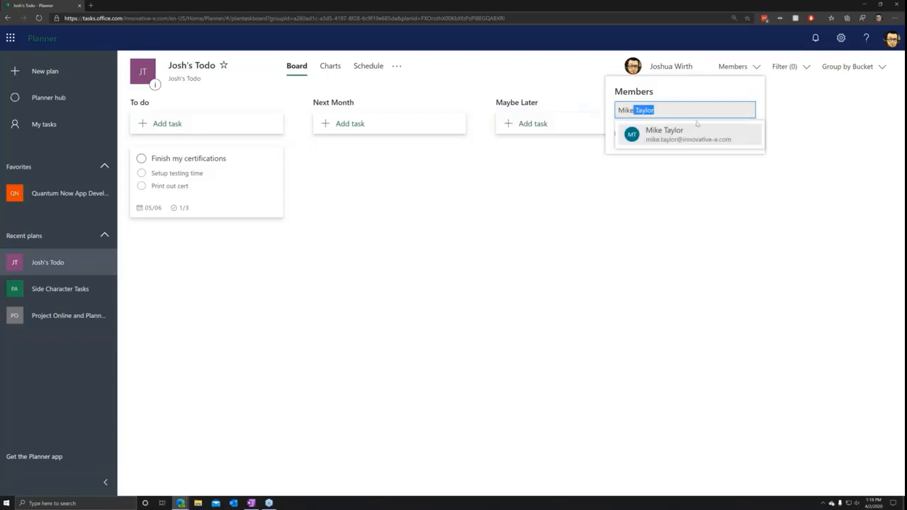
pyautogui.click(688, 134)
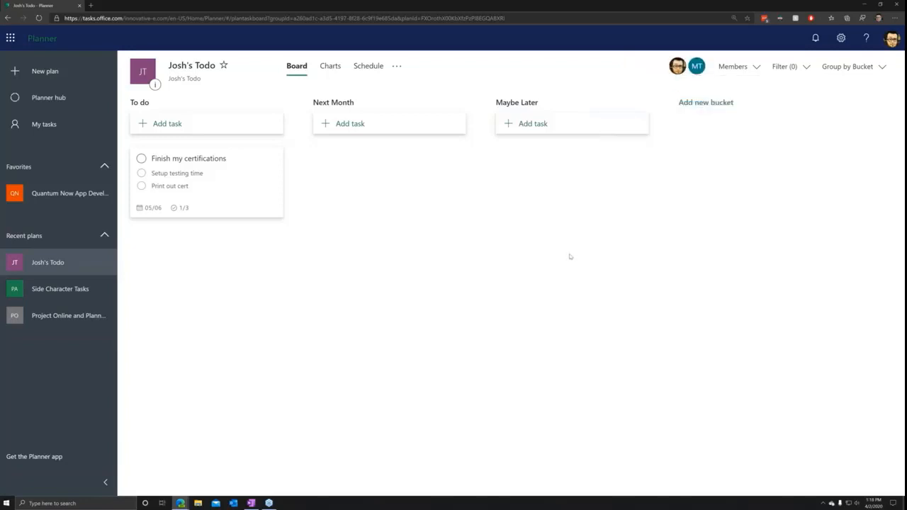
pyautogui.moveTo(200, 149)
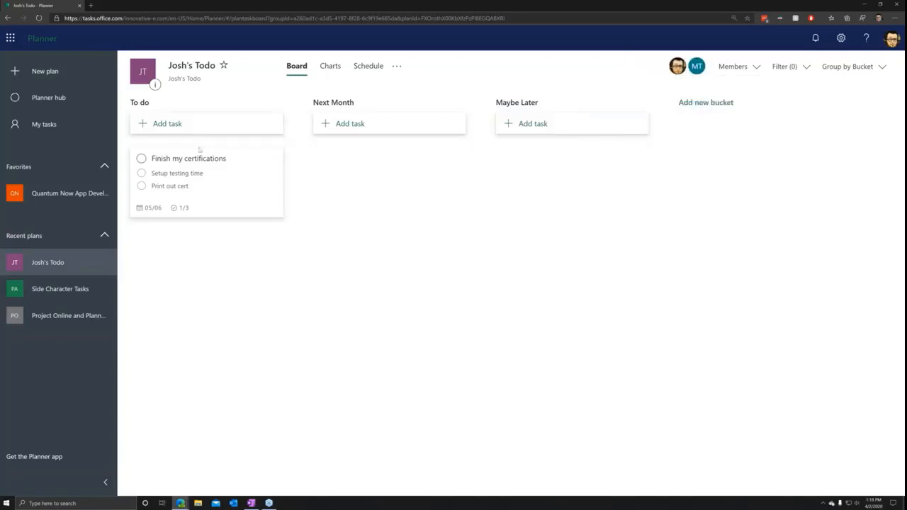
# Step: Assign Finish my certifications to both plan members
pyautogui.click(188, 158)
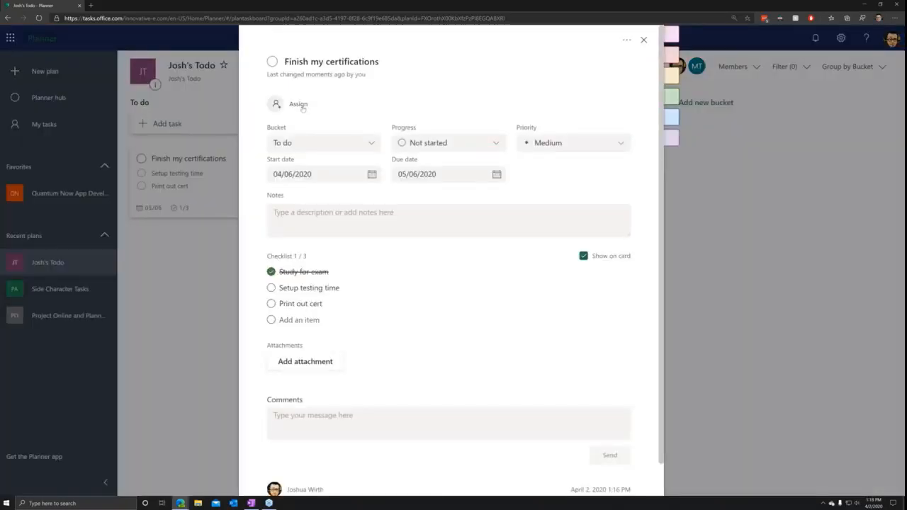
pyautogui.click(287, 104)
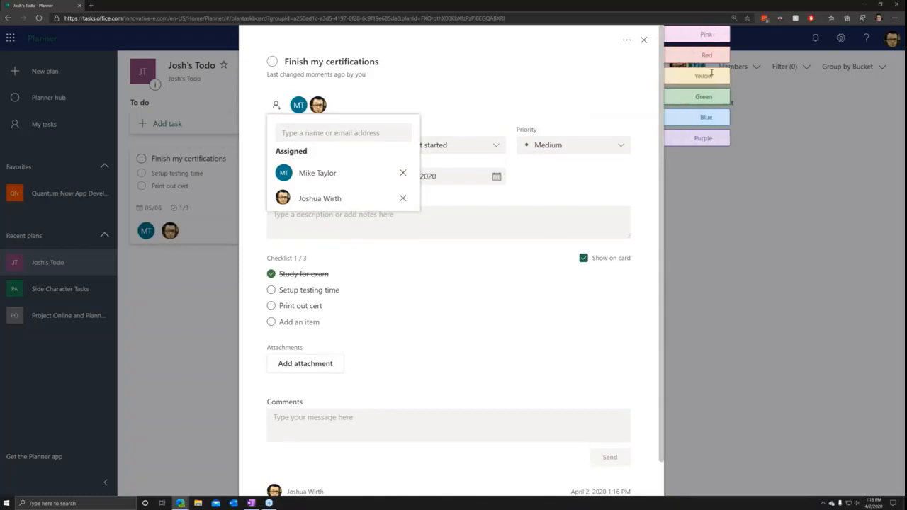
pyautogui.click(707, 117)
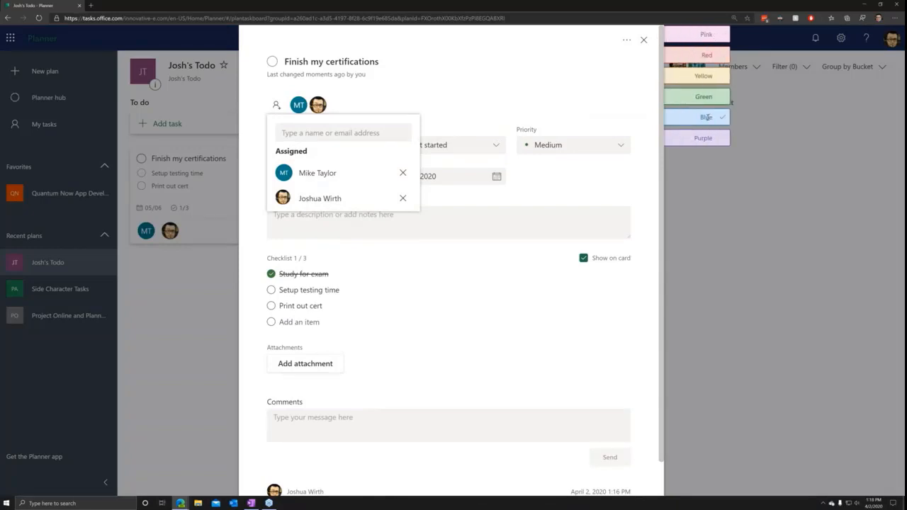
pyautogui.click(706, 33)
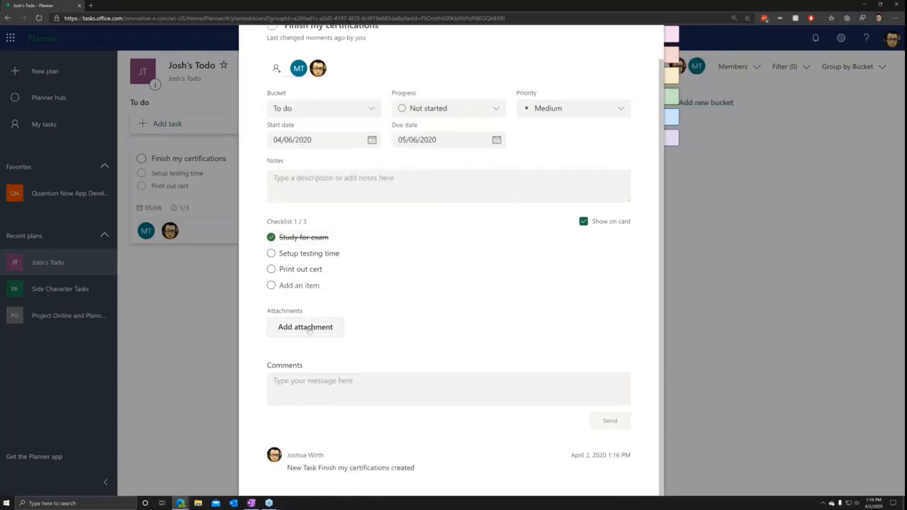
pyautogui.moveTo(357, 353)
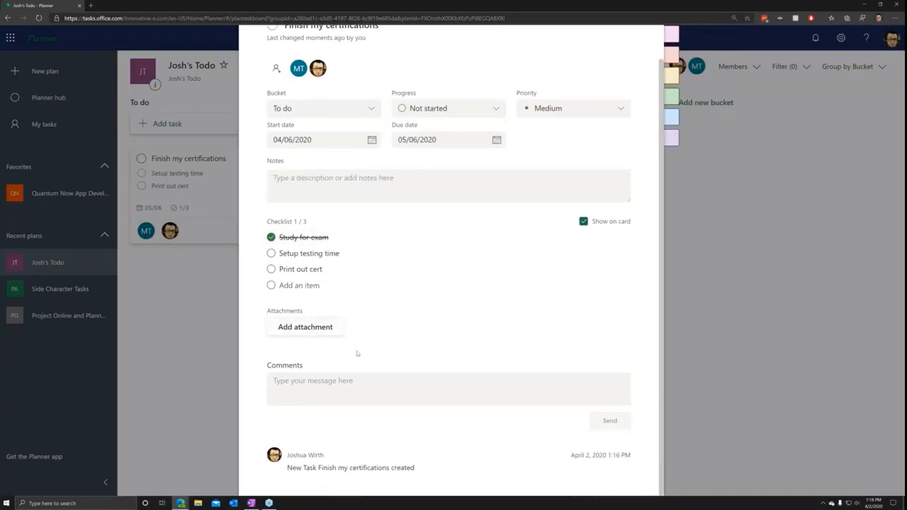
pyautogui.moveTo(532, 424)
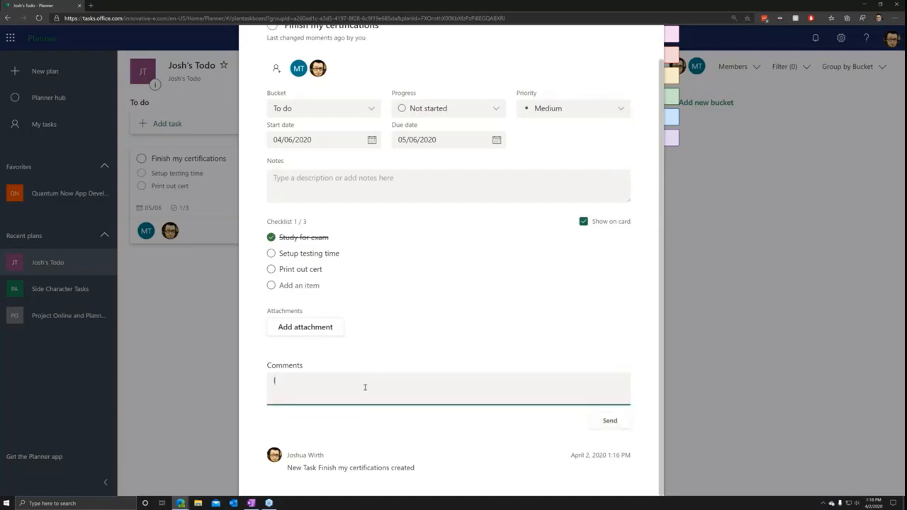
# Step: Comment 'I have study material if you need it' on the certifications task and send it
pyautogui.write('I have')
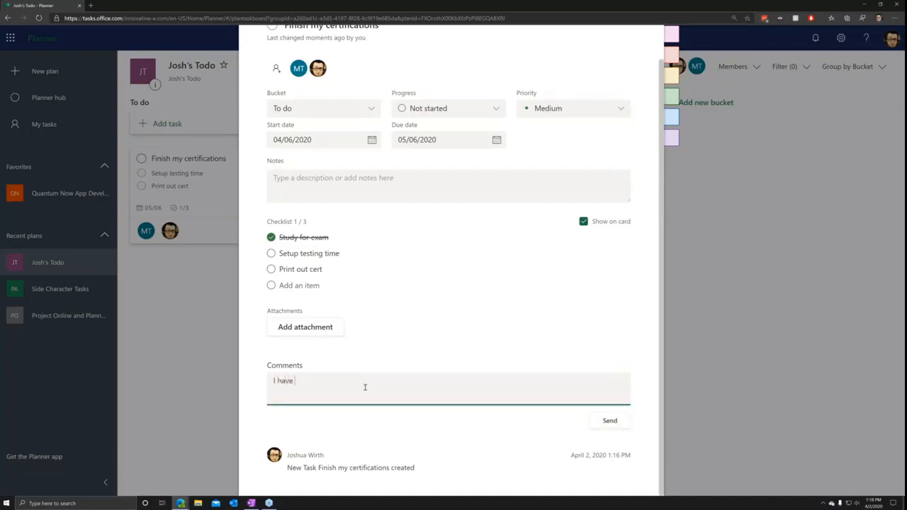
pyautogui.write('study mate')
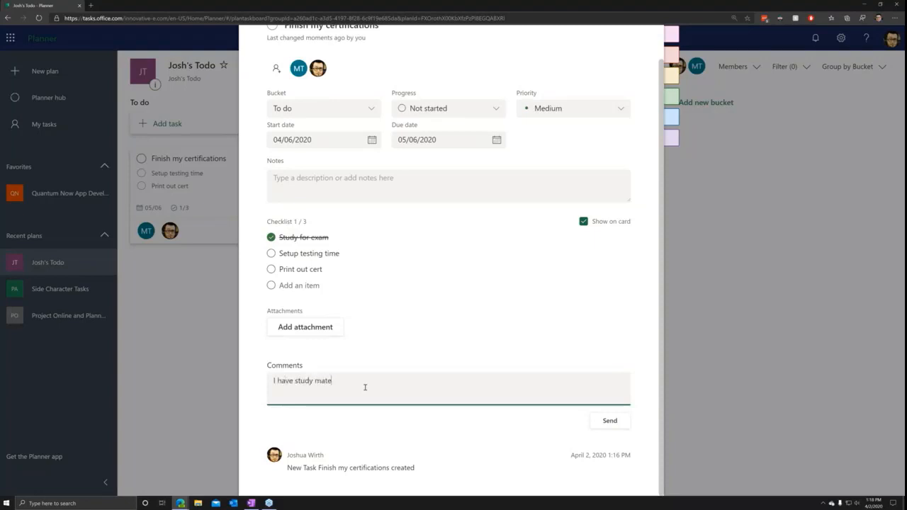
pyautogui.write('rial if you need it')
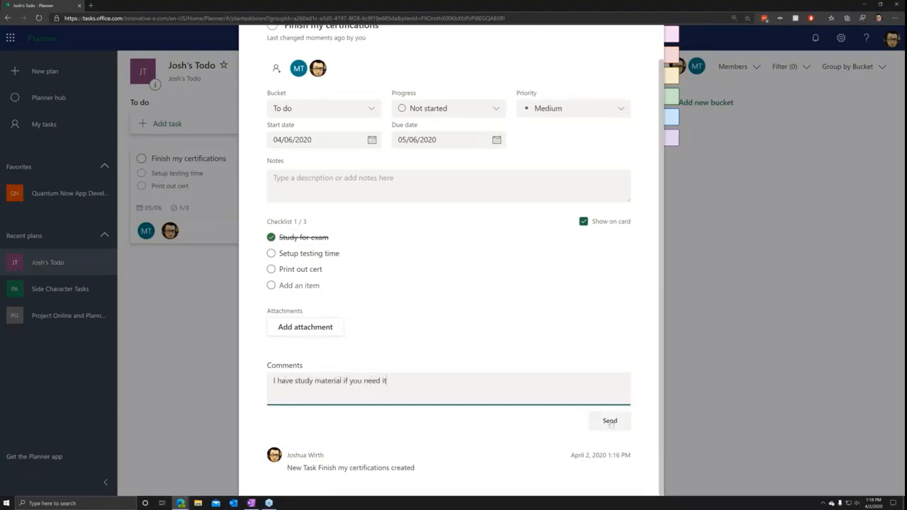
pyautogui.click(609, 421)
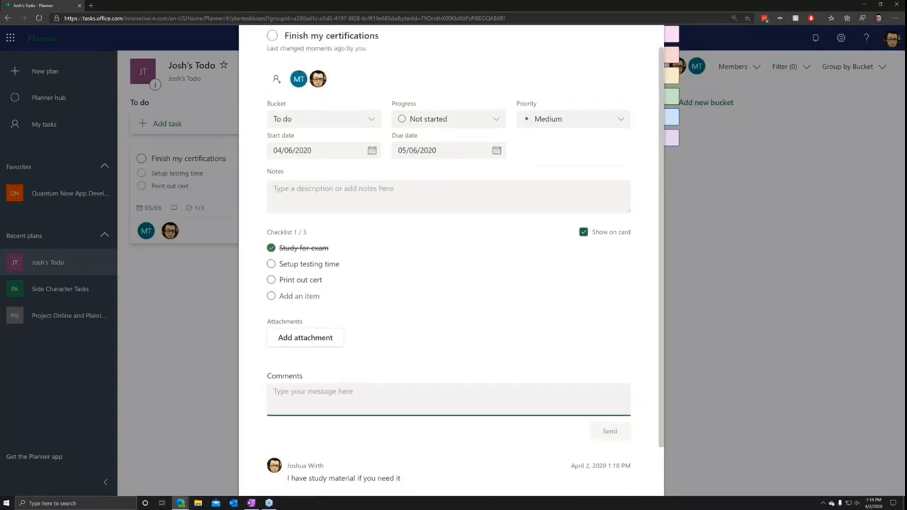
pyautogui.scroll(-3)
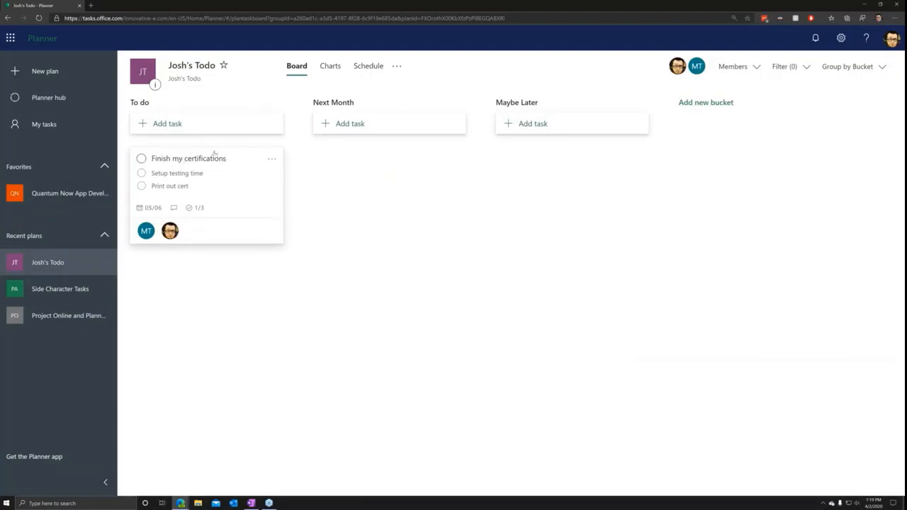
# Step: Drag the certifications card to Next Month and create Taxes and Backlog tasks in To do
pyautogui.moveTo(206, 192); pyautogui.dragTo(367, 170)
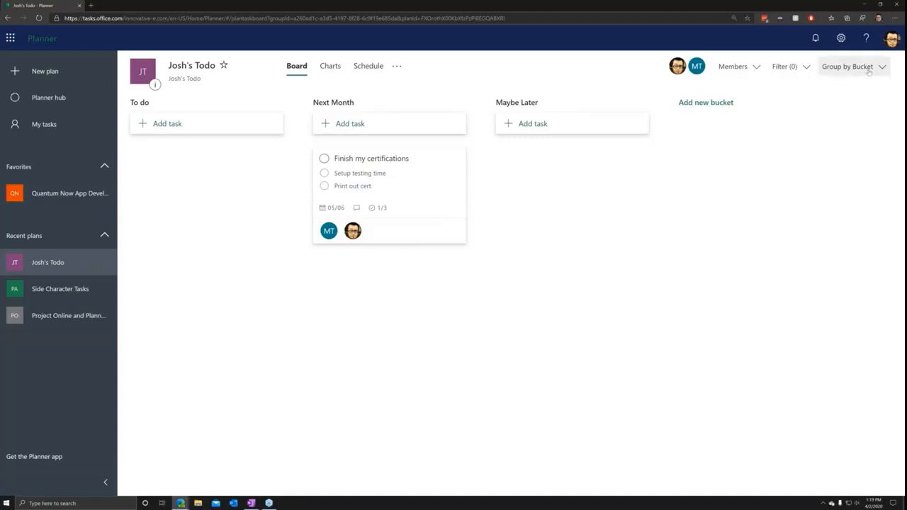
pyautogui.click(167, 124)
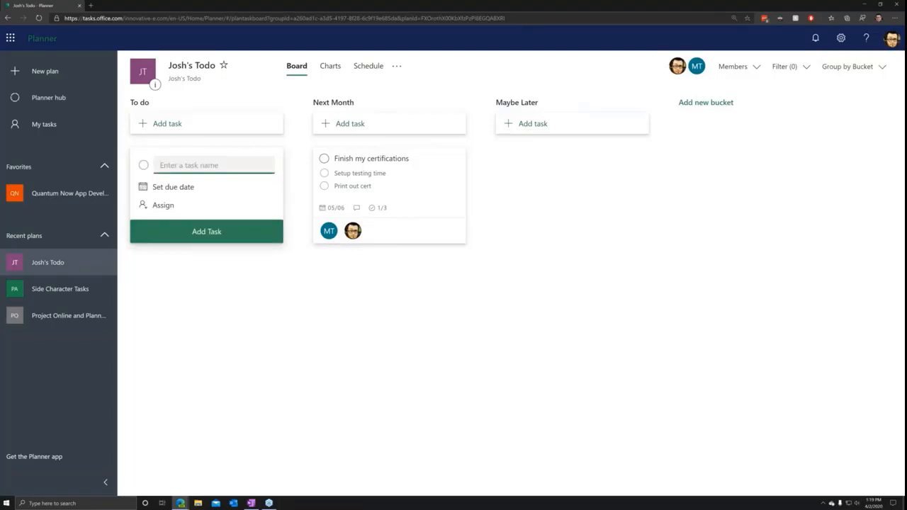
pyautogui.write('Taxes')
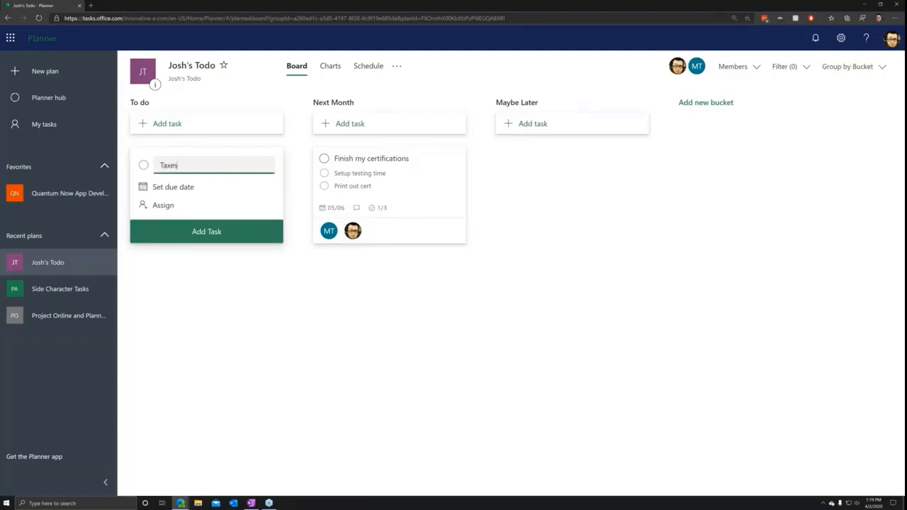
pyautogui.click(206, 231)
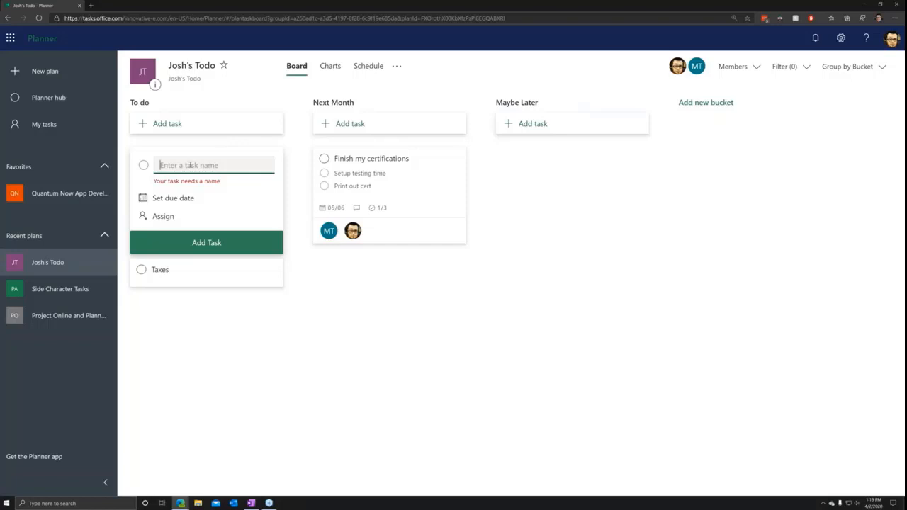
pyautogui.write('Backlog')
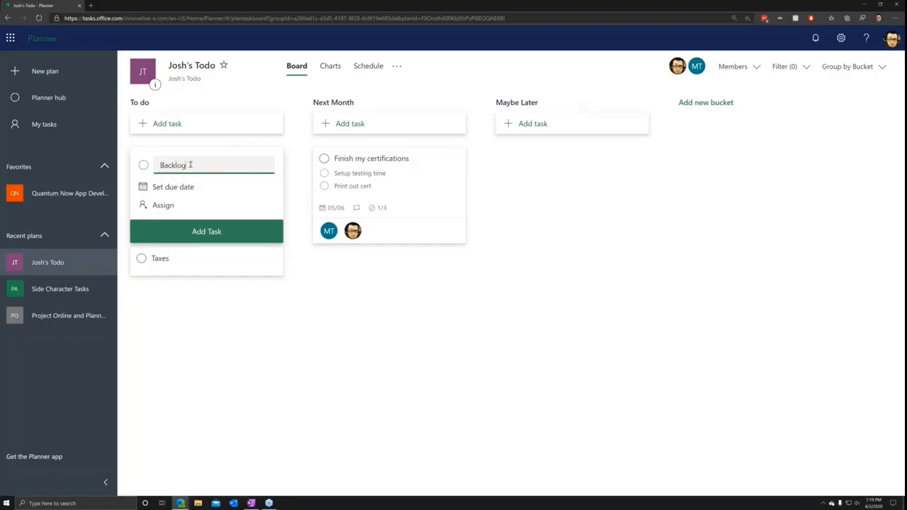
pyautogui.click(206, 231)
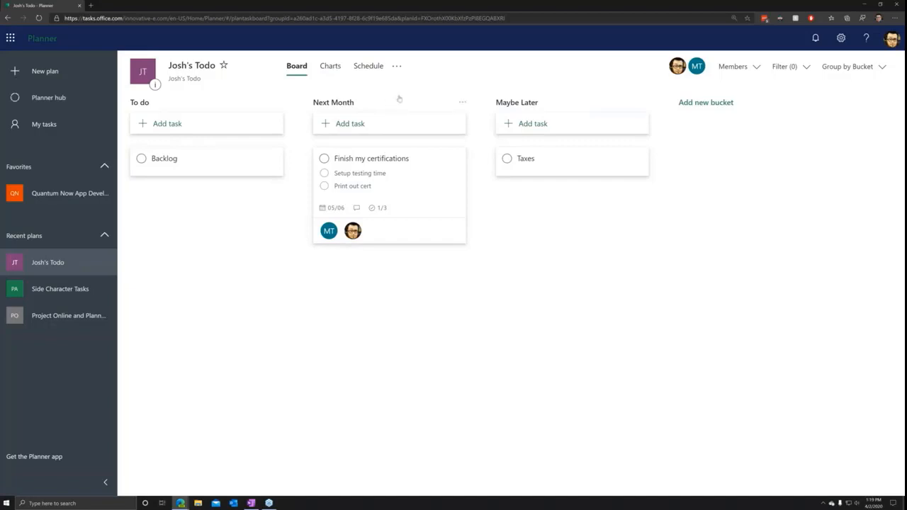
pyautogui.moveTo(854, 67)
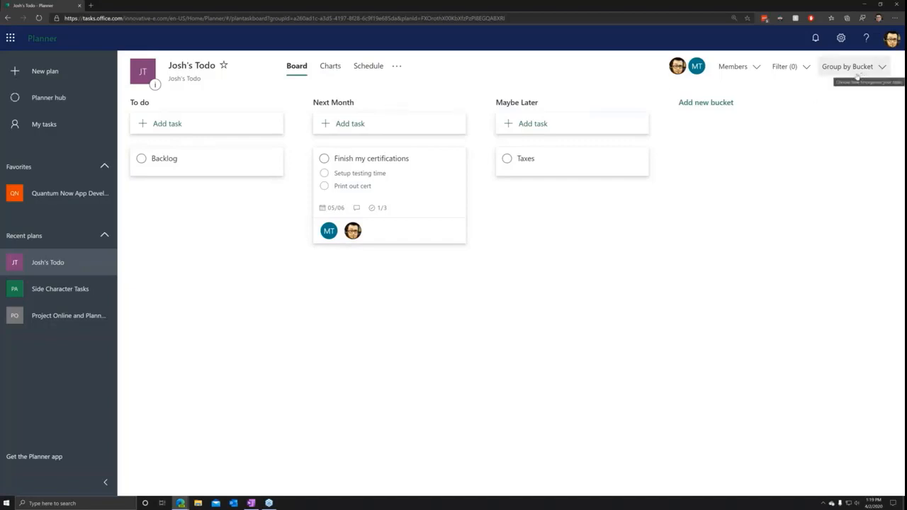
pyautogui.click(330, 66)
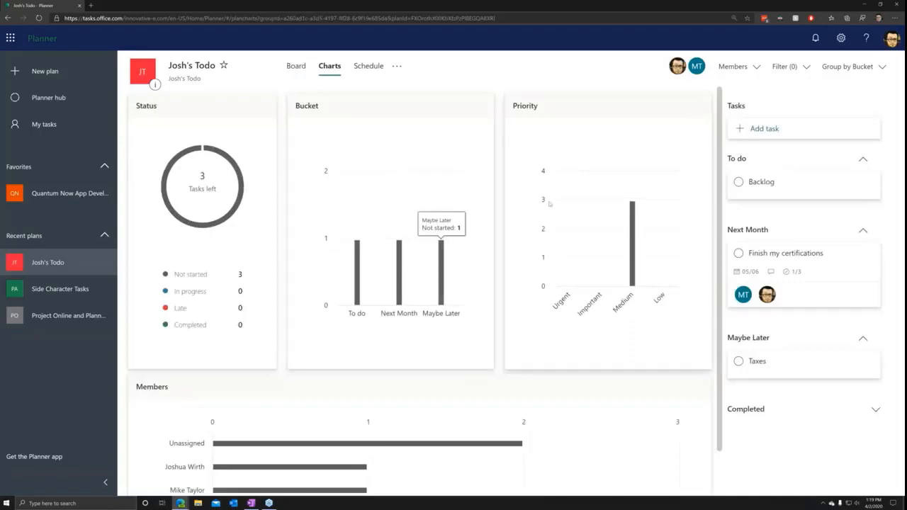
pyautogui.moveTo(328, 205)
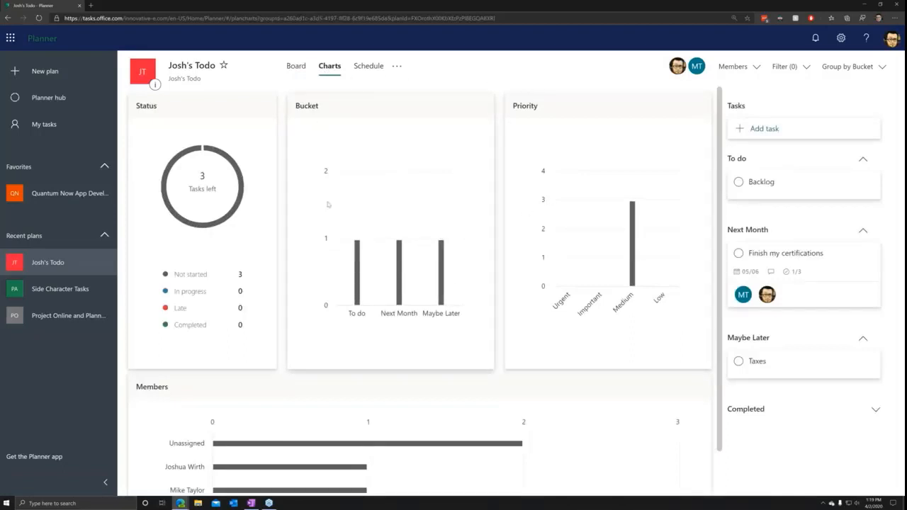
pyautogui.moveTo(458, 208)
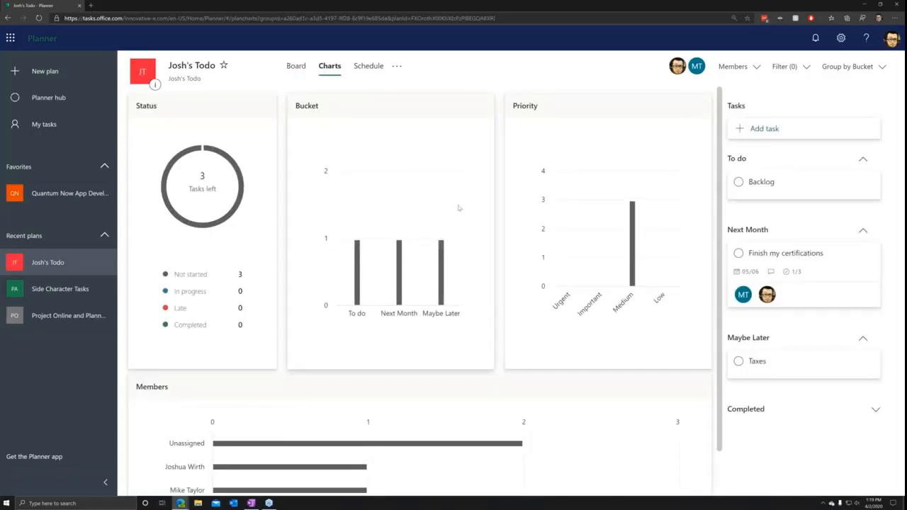
pyautogui.moveTo(202, 163)
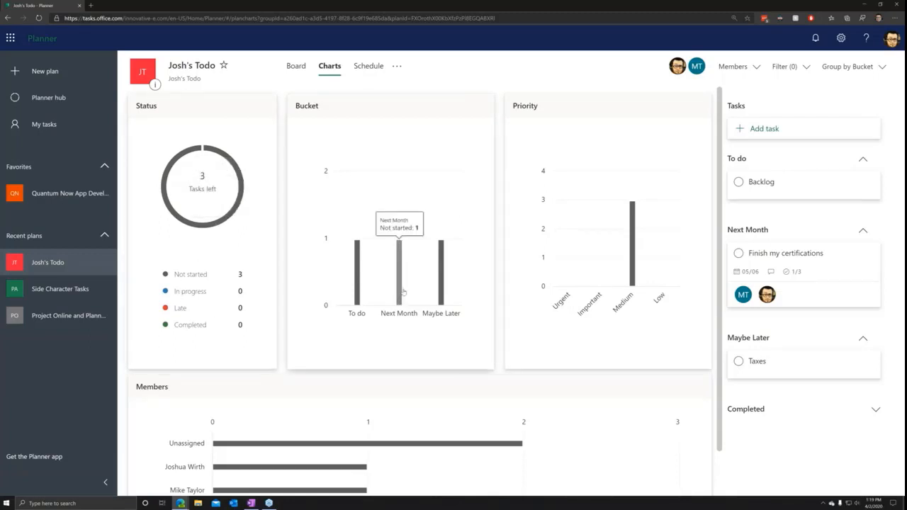
pyautogui.moveTo(693, 138)
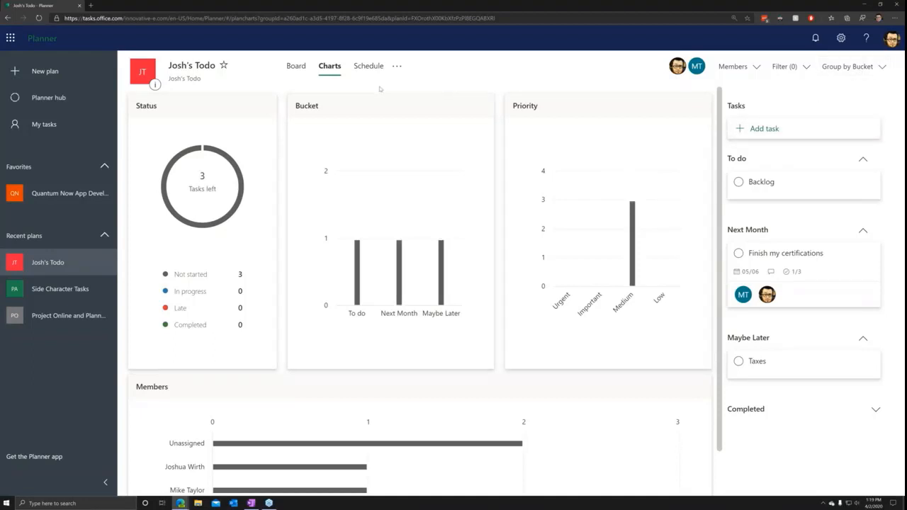
pyautogui.moveTo(372, 94)
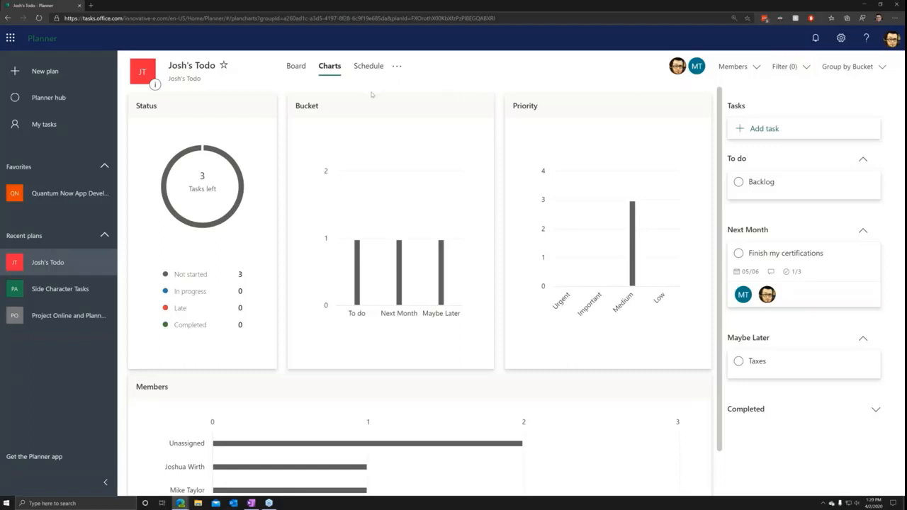
pyautogui.moveTo(317, 100)
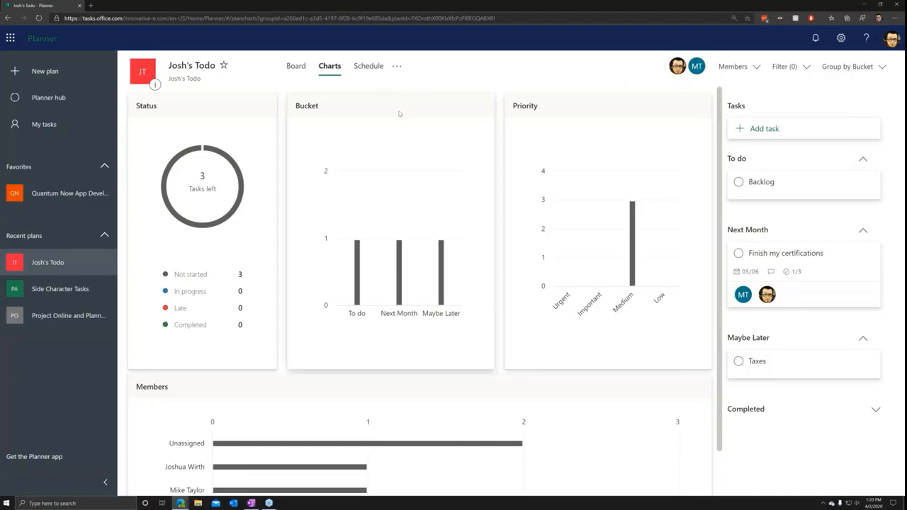
pyautogui.moveTo(391, 125)
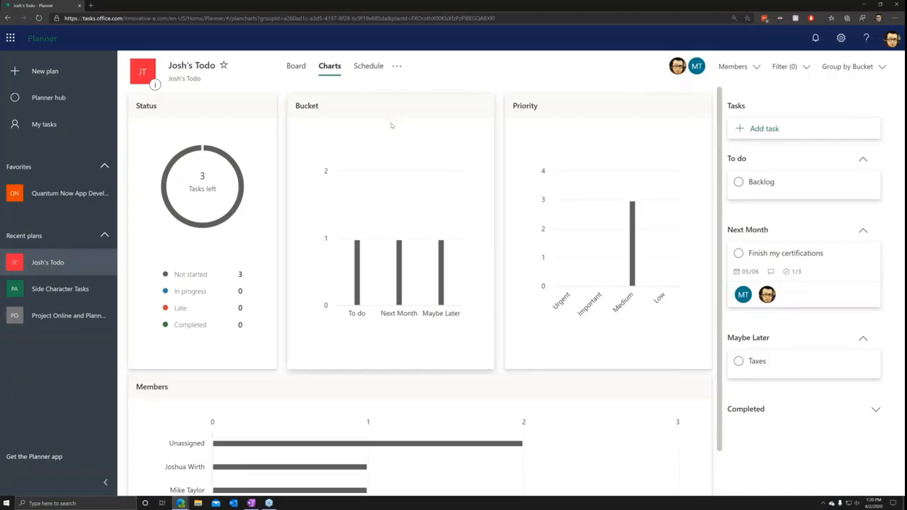
pyautogui.moveTo(377, 151)
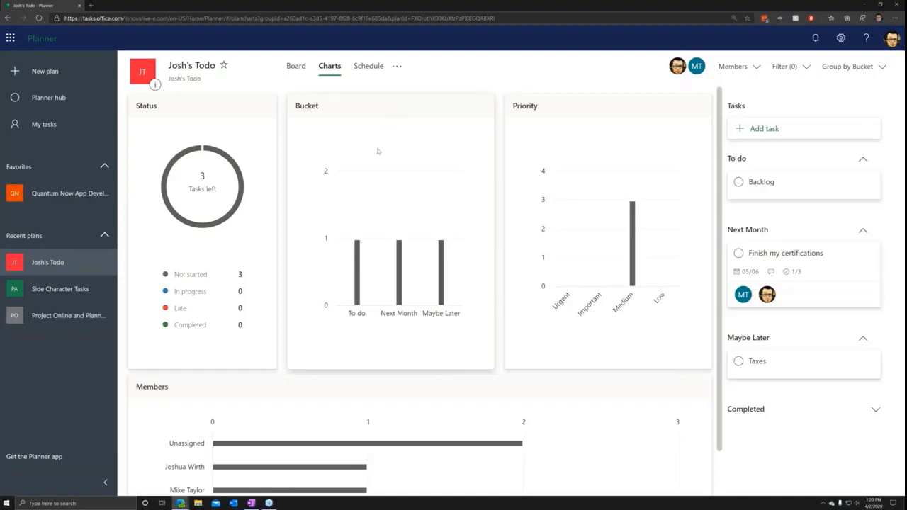
pyautogui.moveTo(327, 165)
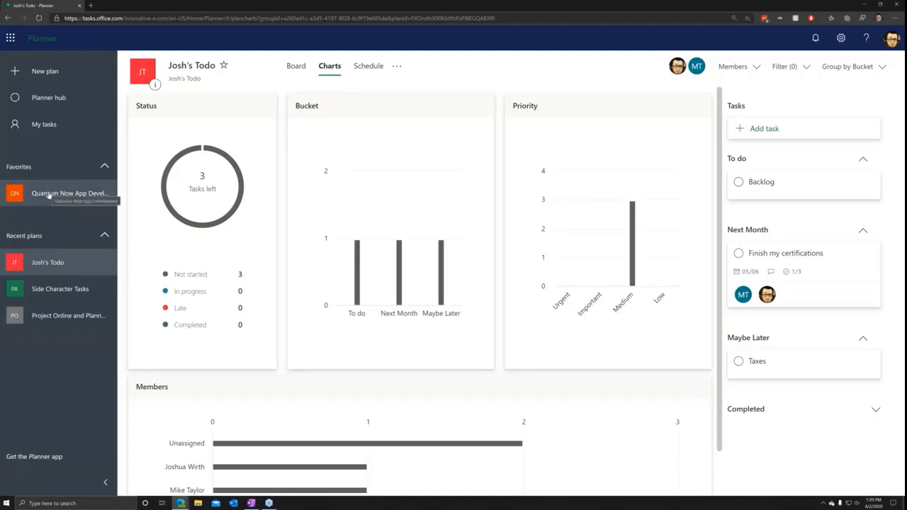
# Step: Open Quantum Now App Development from Favorites and switch it to the Board view
pyautogui.click(69, 193)
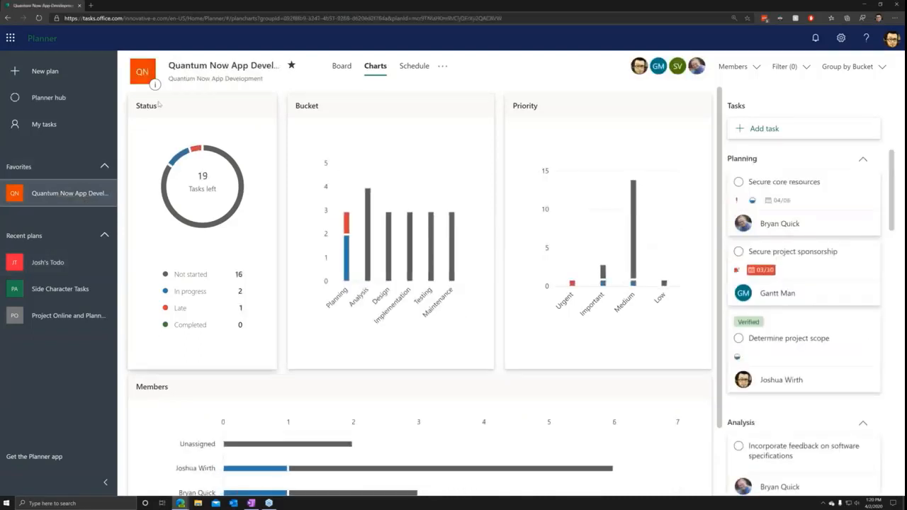
pyautogui.click(341, 66)
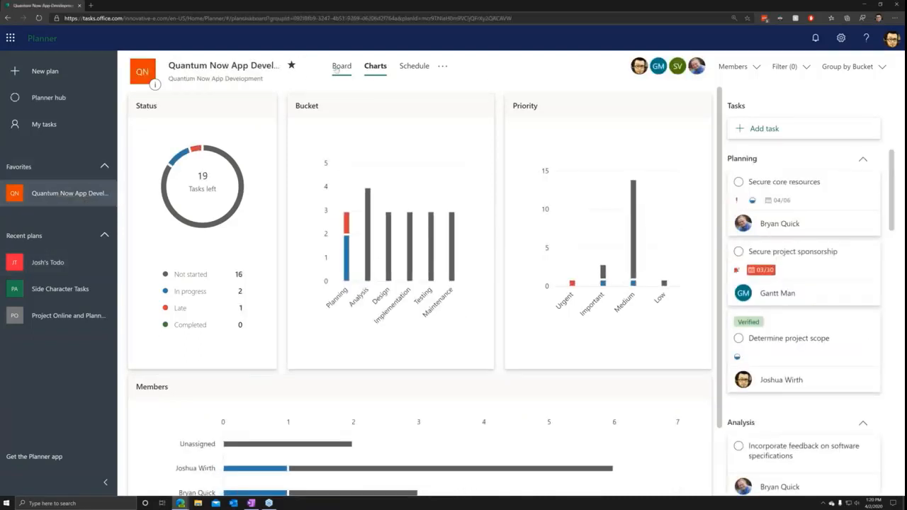
pyautogui.click(342, 65)
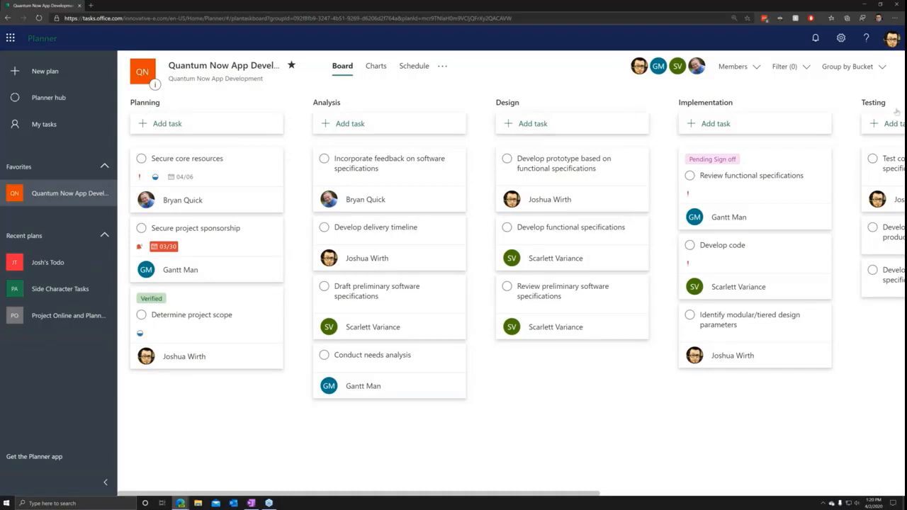
pyautogui.moveTo(270, 146)
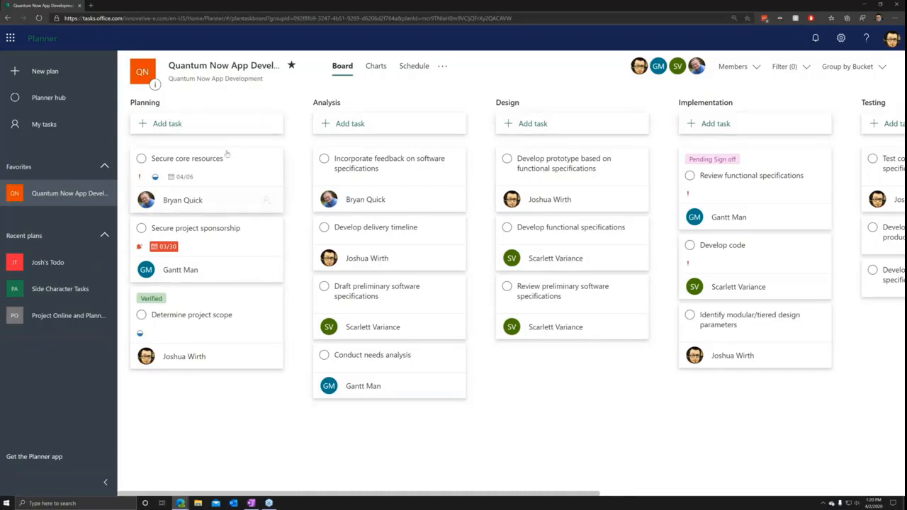
pyautogui.moveTo(209, 128)
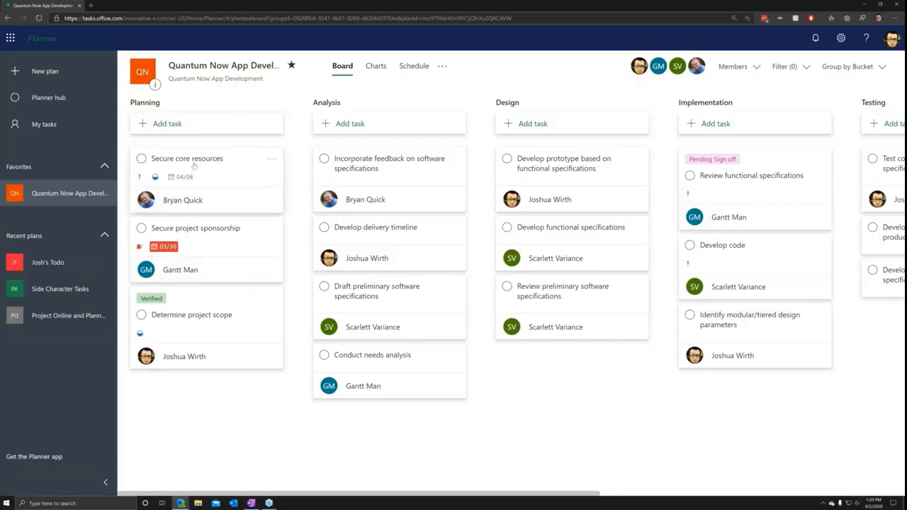
pyautogui.click(186, 158)
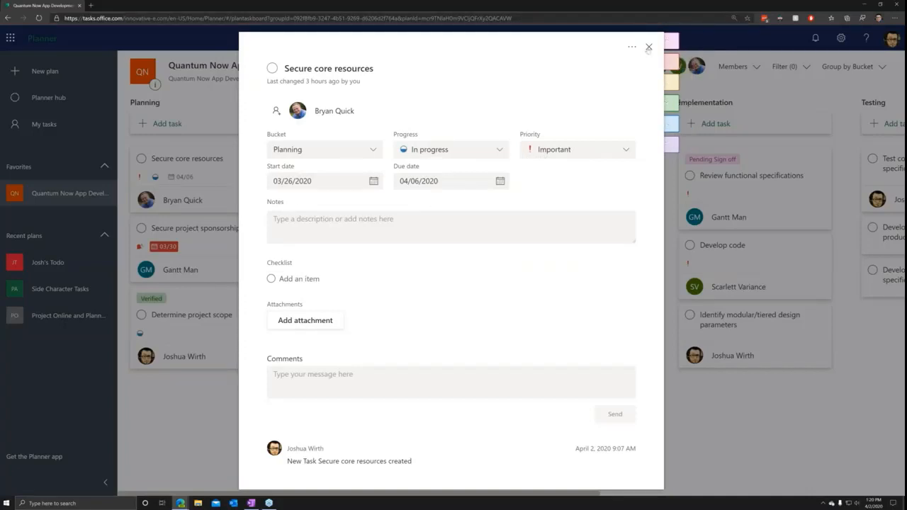
pyautogui.click(712, 40)
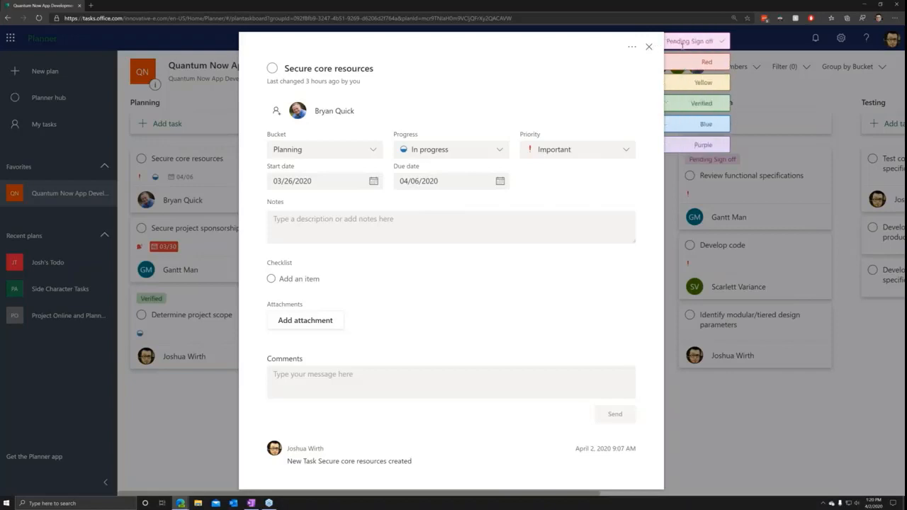
pyautogui.moveTo(686, 43)
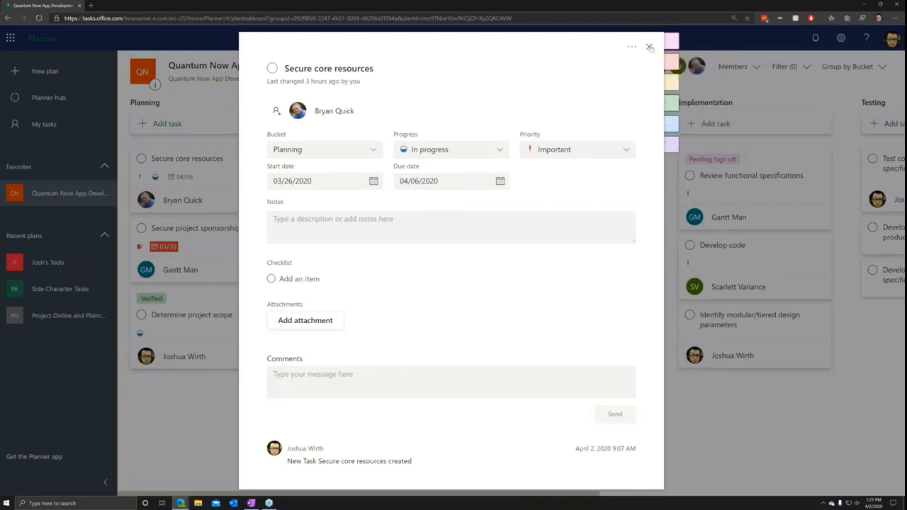
pyautogui.click(649, 47)
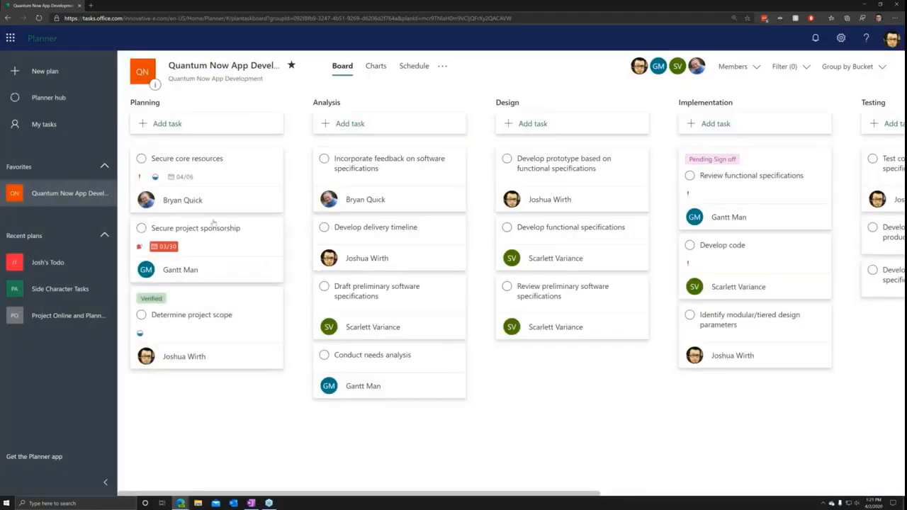
pyautogui.moveTo(334, 143)
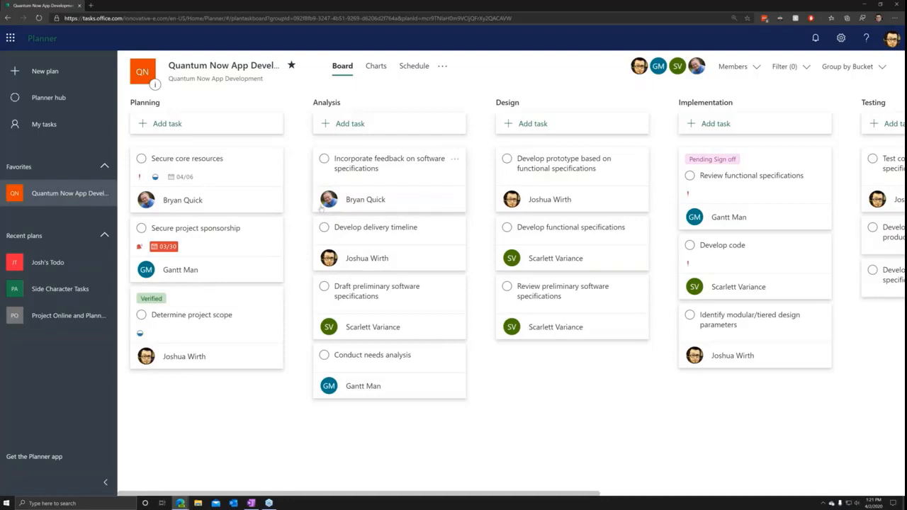
pyautogui.moveTo(372, 191)
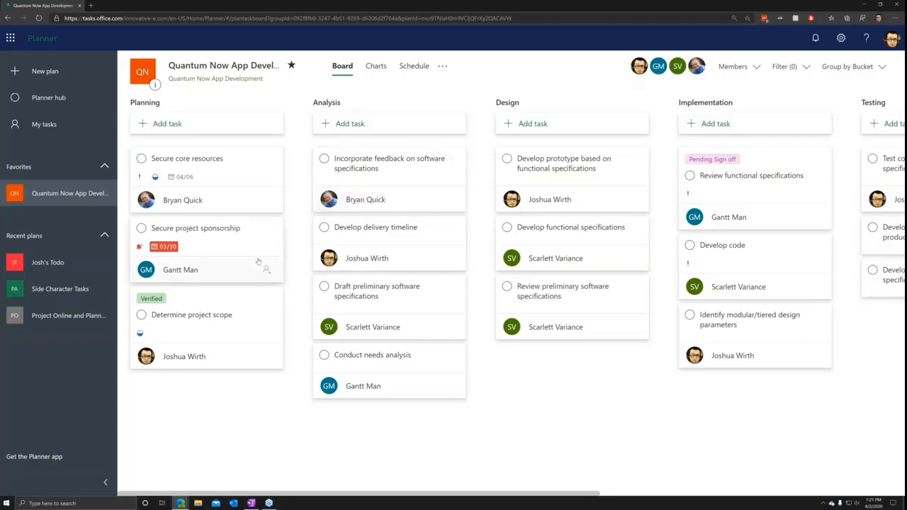
pyautogui.moveTo(293, 154)
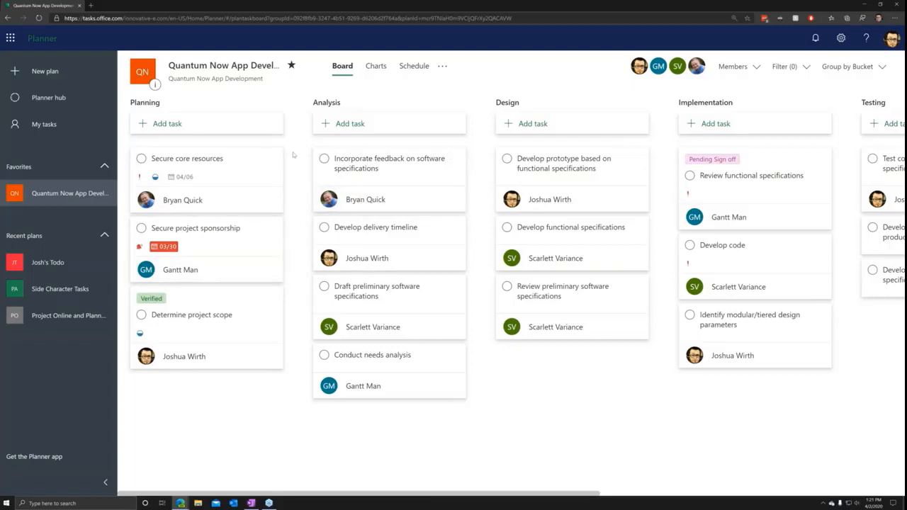
pyautogui.moveTo(306, 133)
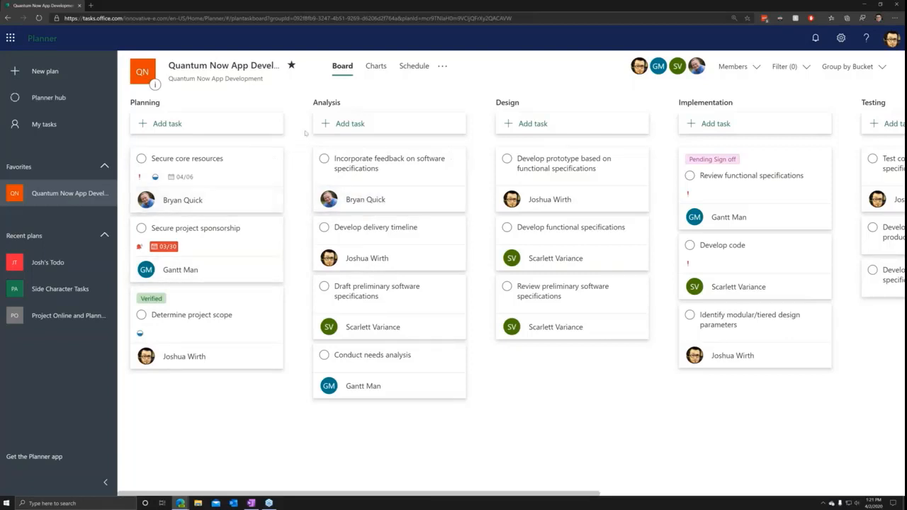
pyautogui.moveTo(375, 66)
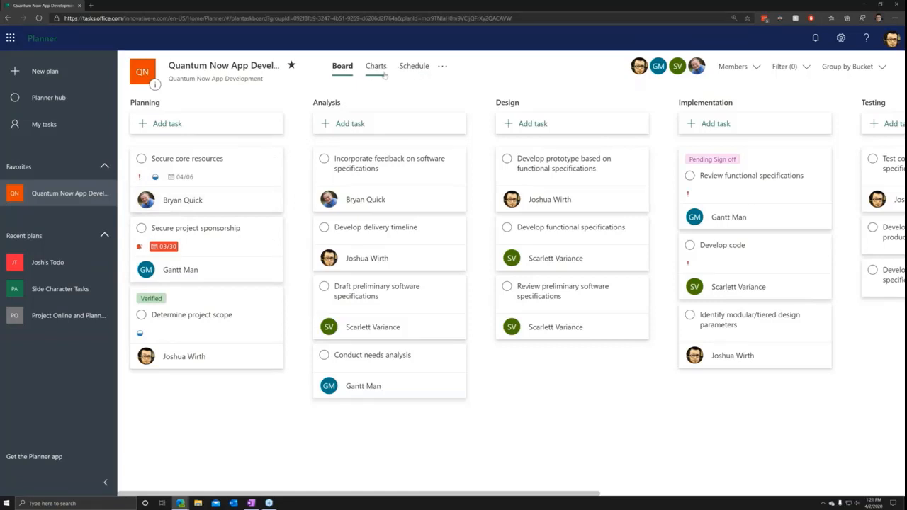
# Step: Switch to the Charts view and scroll the task list beside the charts
pyautogui.click(376, 65)
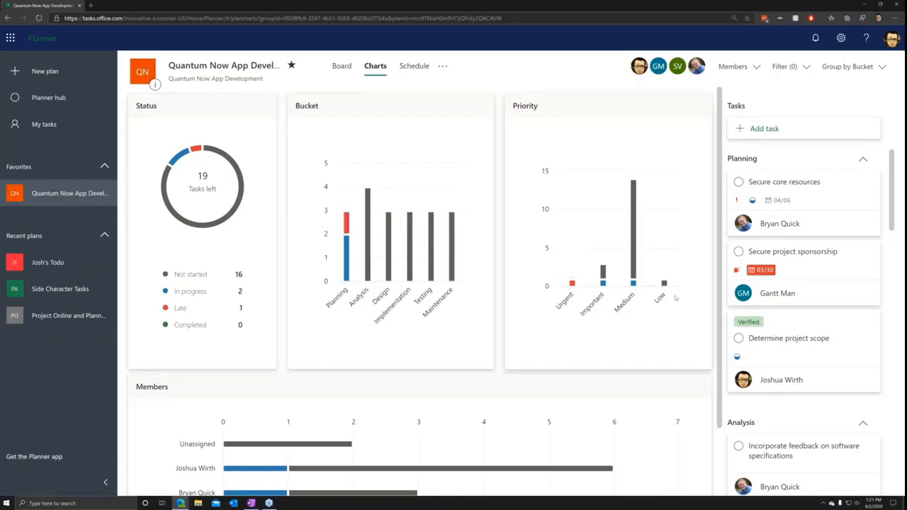
pyautogui.scroll(-3)
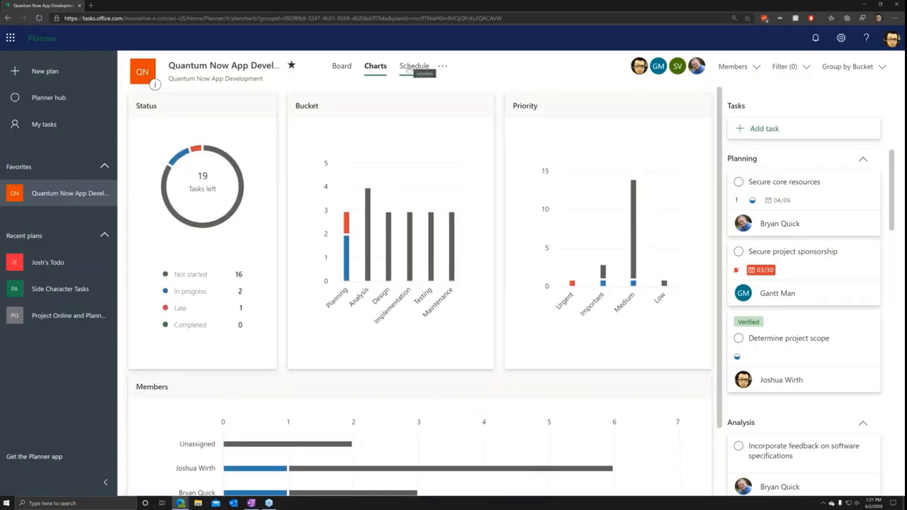
# Step: Switch to the Schedule view and scroll through the Unscheduled tasks pane
pyautogui.click(413, 65)
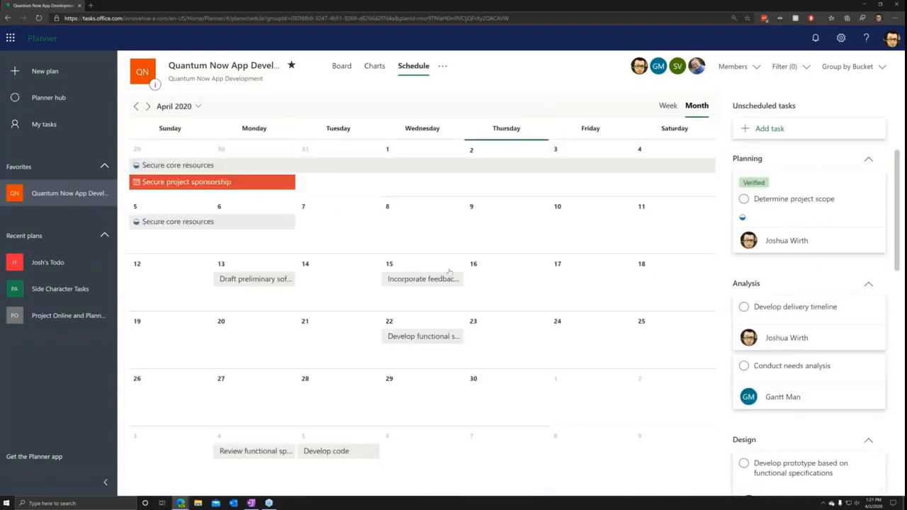
pyautogui.moveTo(255, 279)
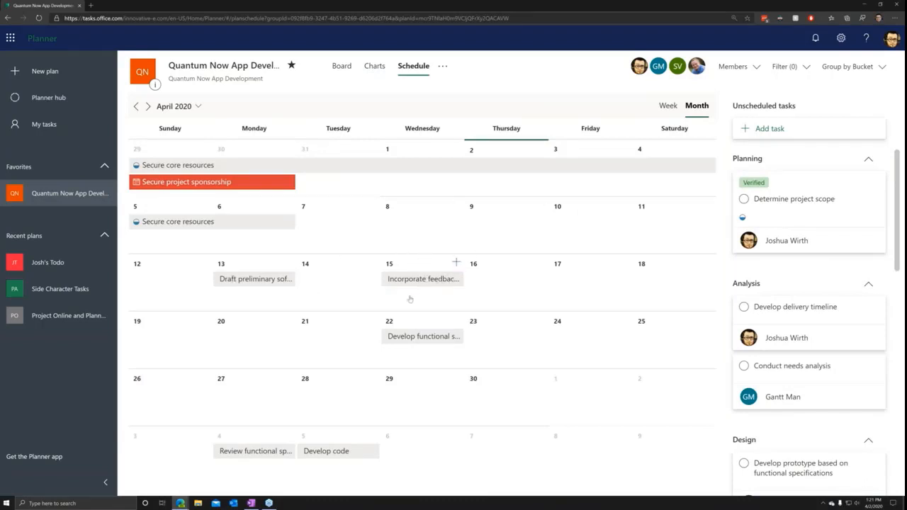
pyautogui.moveTo(334, 124)
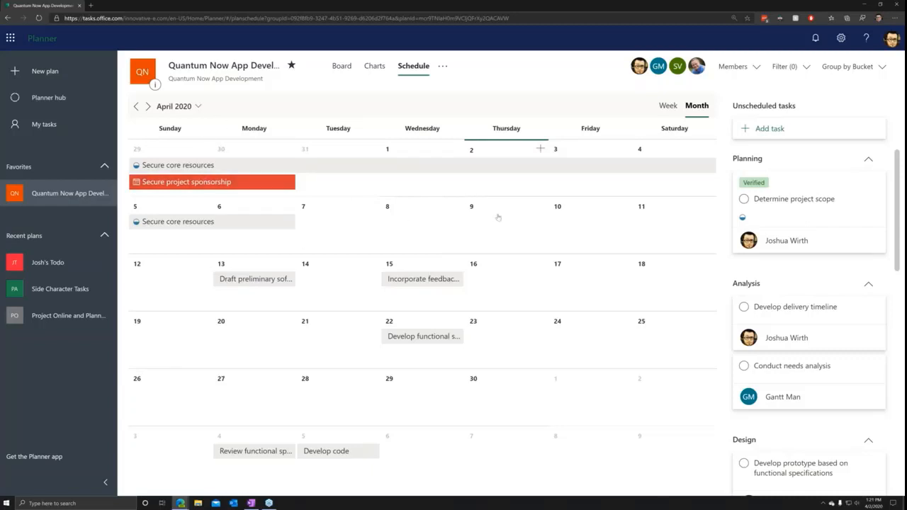
pyautogui.moveTo(258, 459)
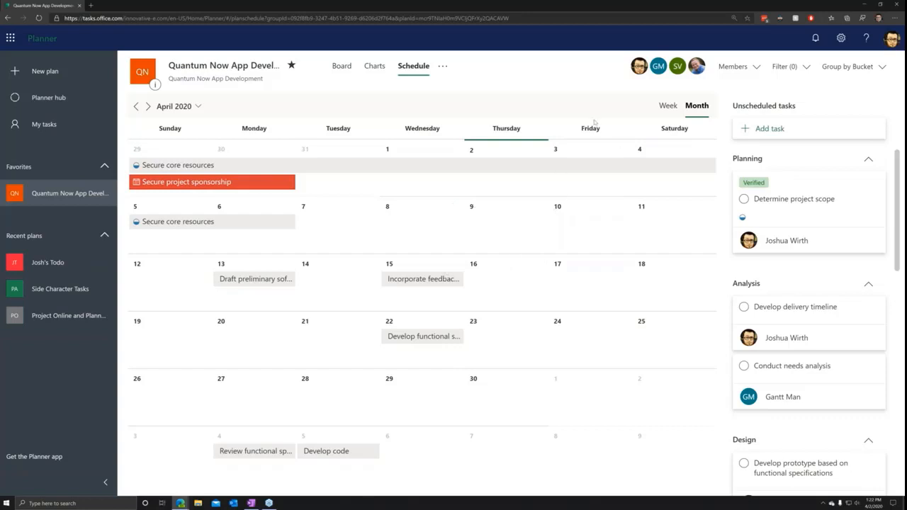
pyautogui.scroll(-3)
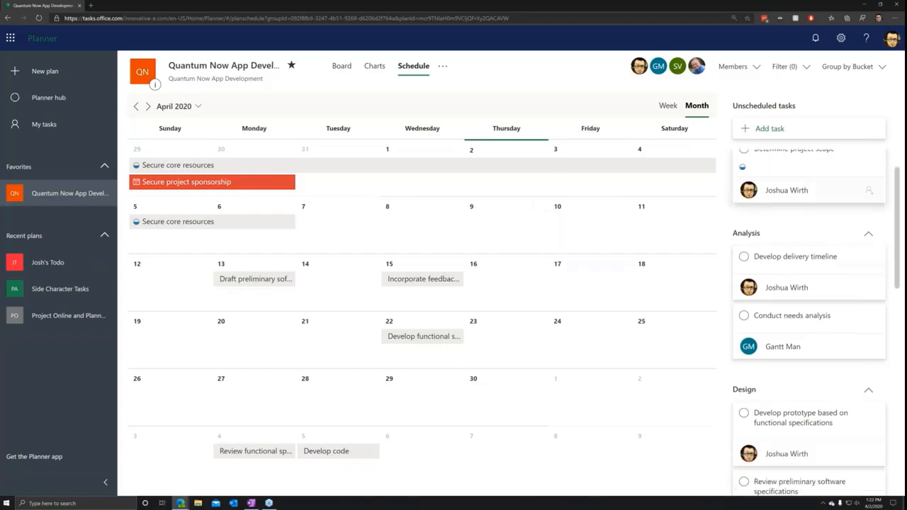
pyautogui.scroll(-3)
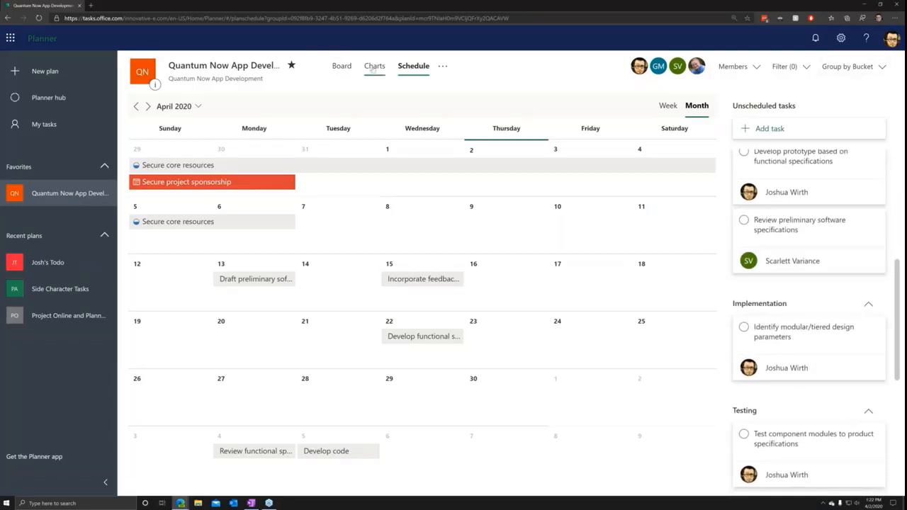
pyautogui.click(341, 66)
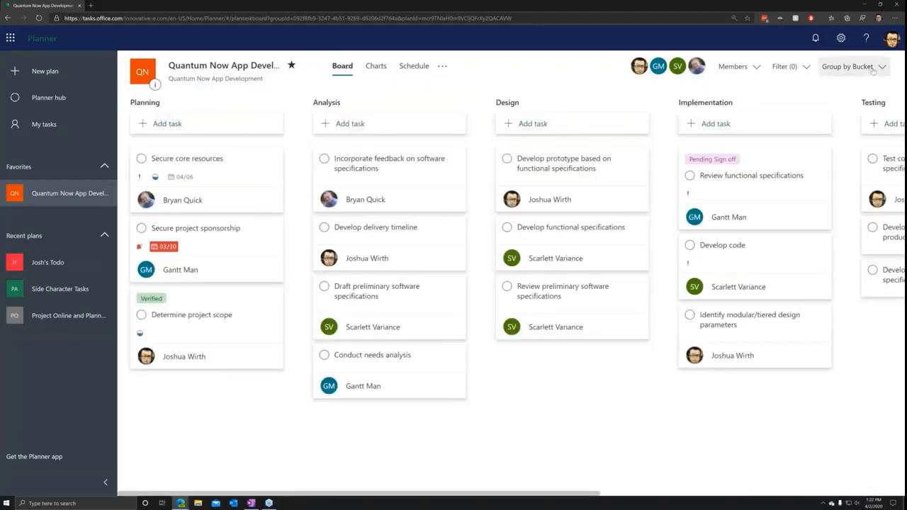
pyautogui.click(853, 66)
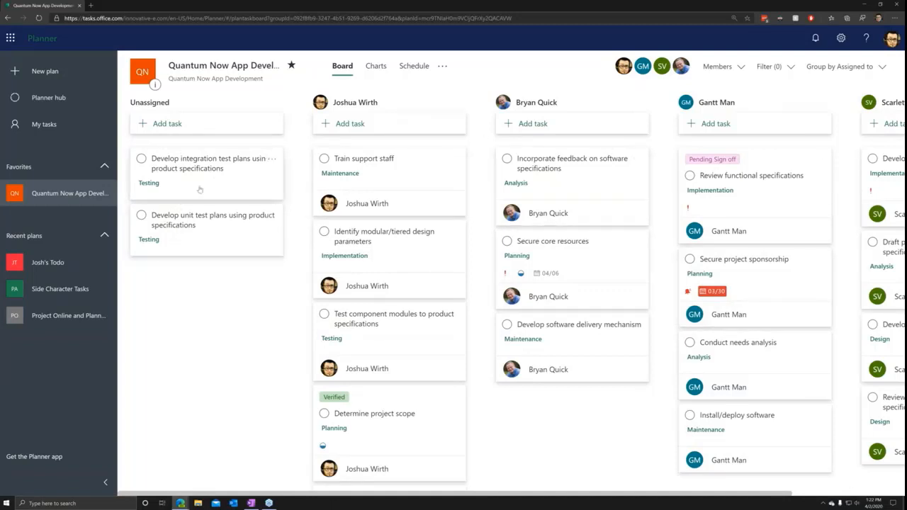
pyautogui.moveTo(190, 175)
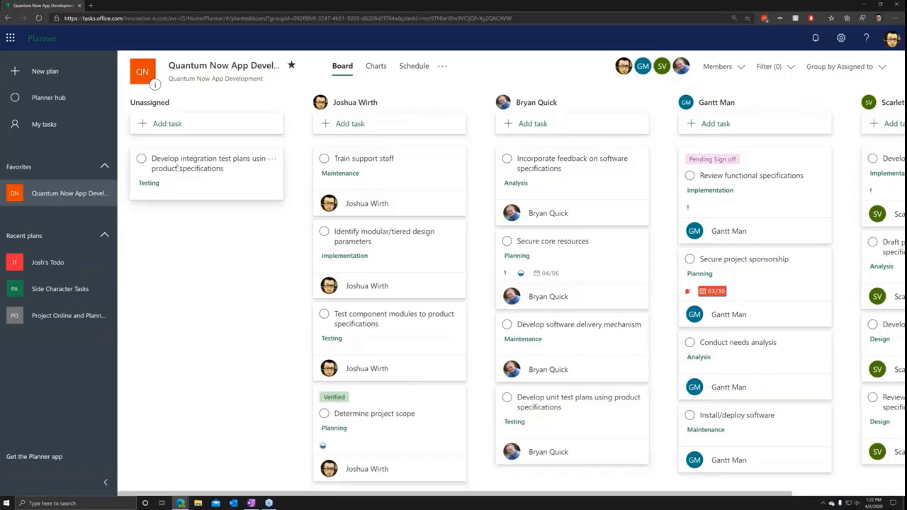
pyautogui.moveTo(184, 170); pyautogui.dragTo(390, 361)
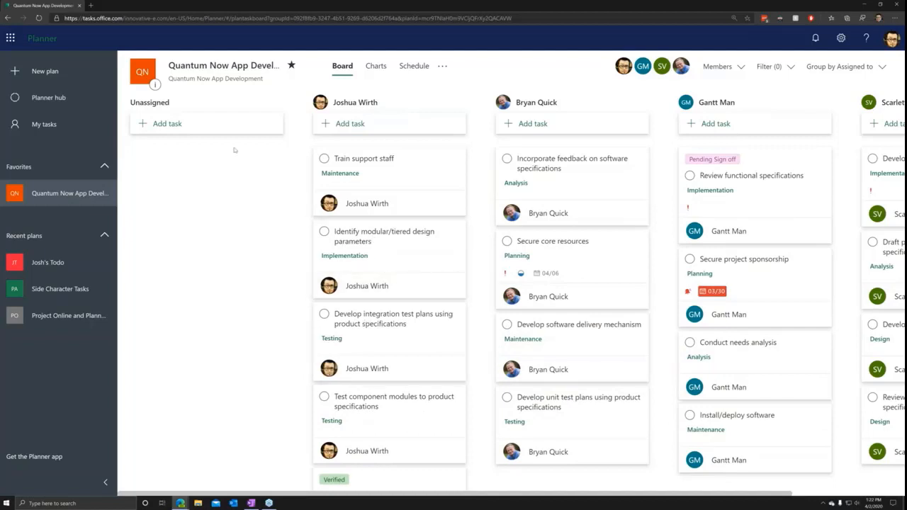
pyautogui.moveTo(216, 331)
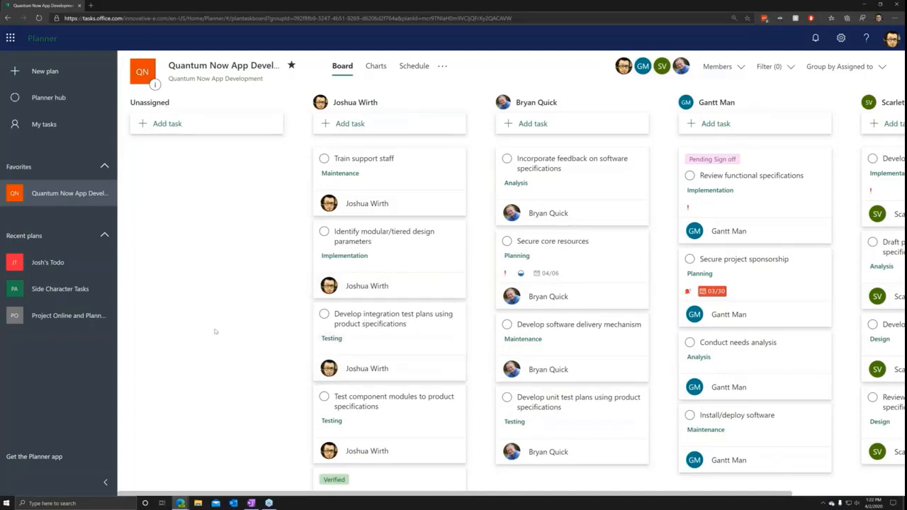
pyautogui.moveTo(280, 174)
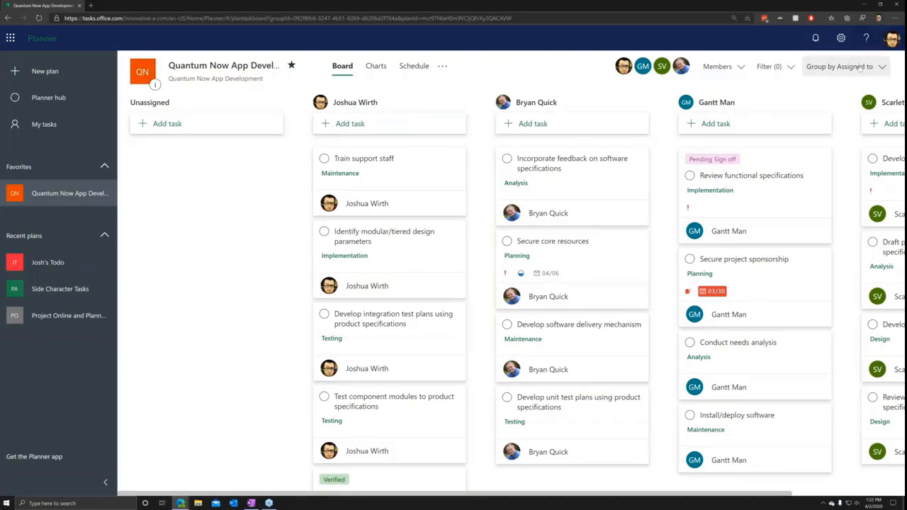
# Step: Set Group by to Progress and scroll down the regrouped board
pyautogui.click(845, 66)
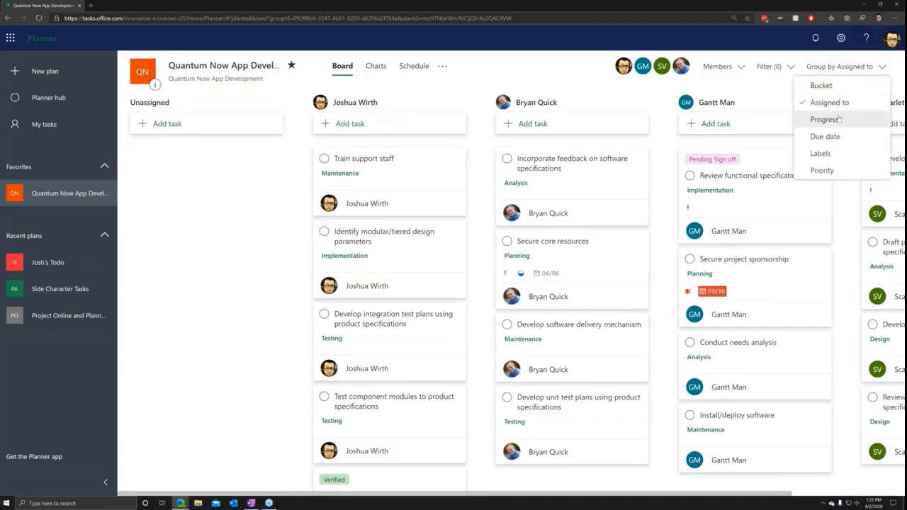
pyautogui.click(824, 118)
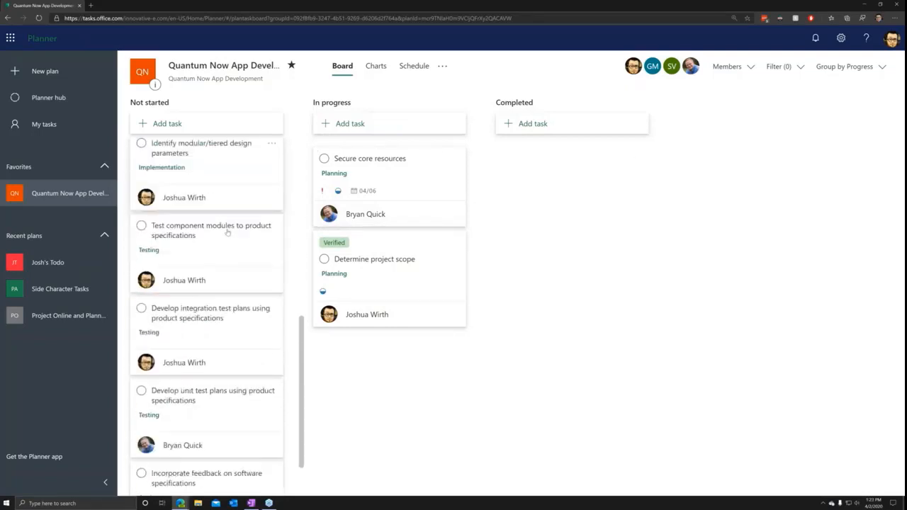
pyautogui.scroll(-3)
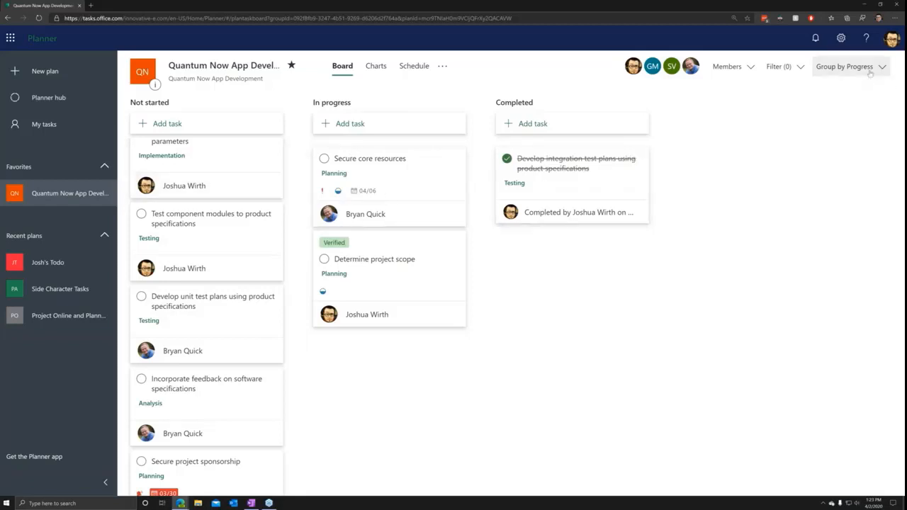
pyautogui.moveTo(870, 74)
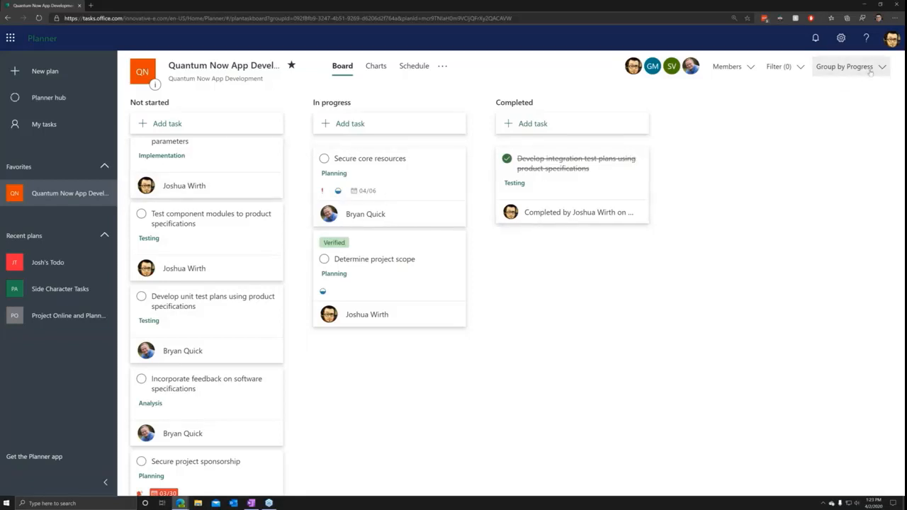
# Step: Regroup the board by Due date, then by Labels
pyautogui.click(844, 66)
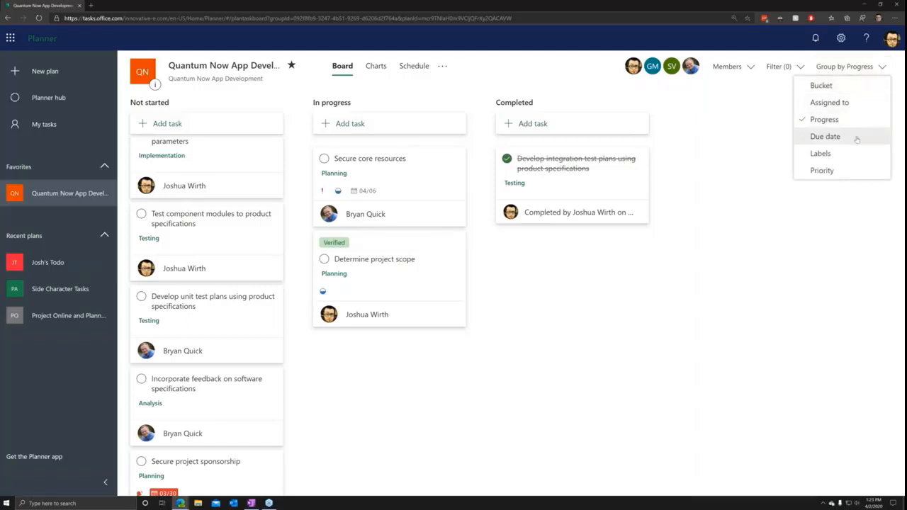
pyautogui.click(825, 136)
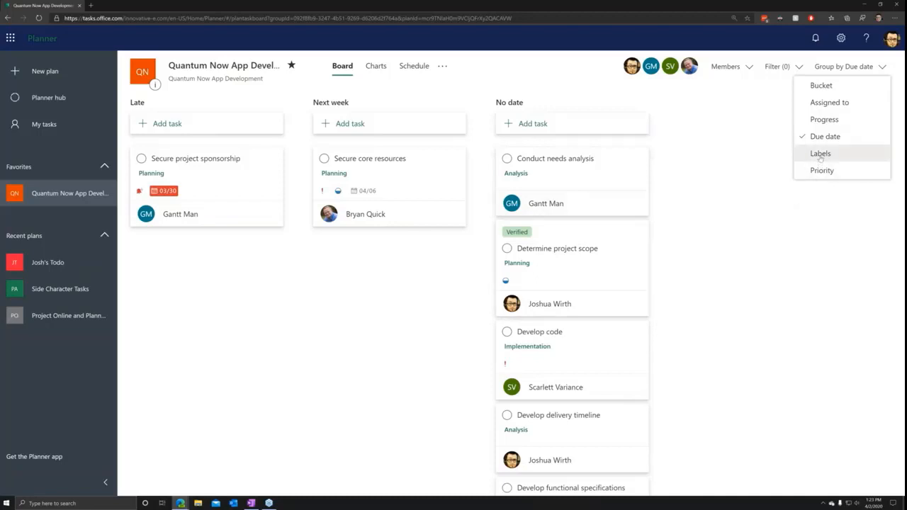
pyautogui.click(820, 153)
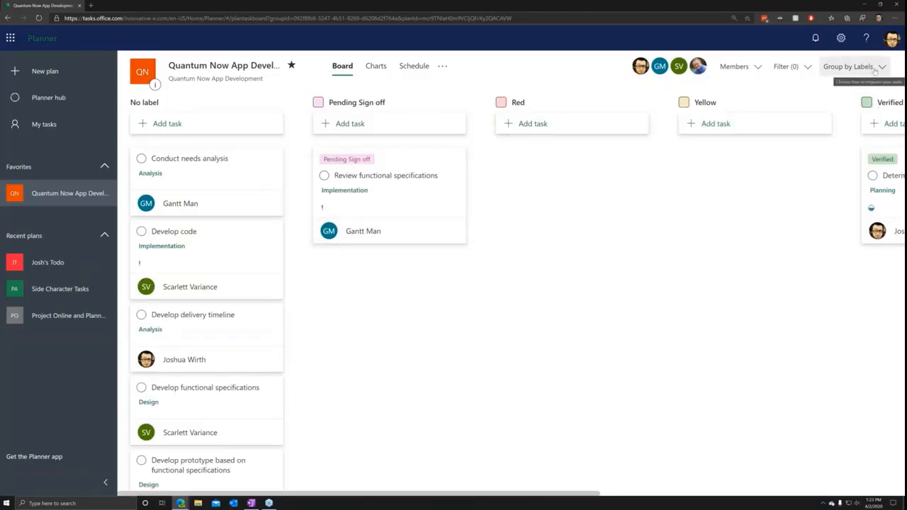
pyautogui.click(848, 66)
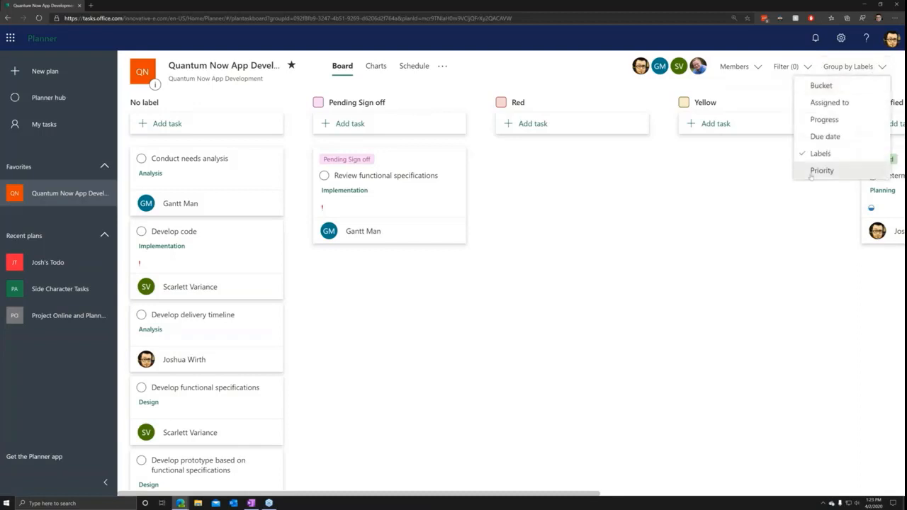
# Step: Choose Priority in Group by to get Urgent, Important, Medium and Low columns
pyautogui.click(822, 170)
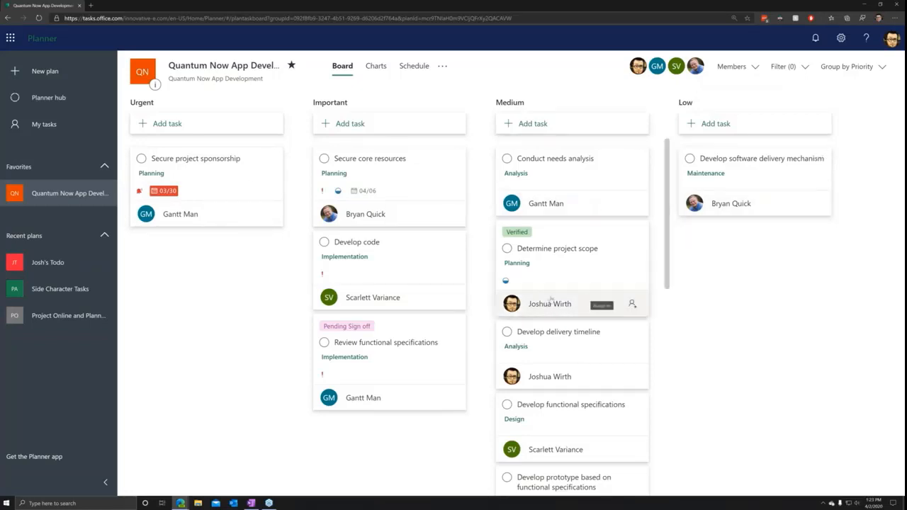
pyautogui.moveTo(211, 325)
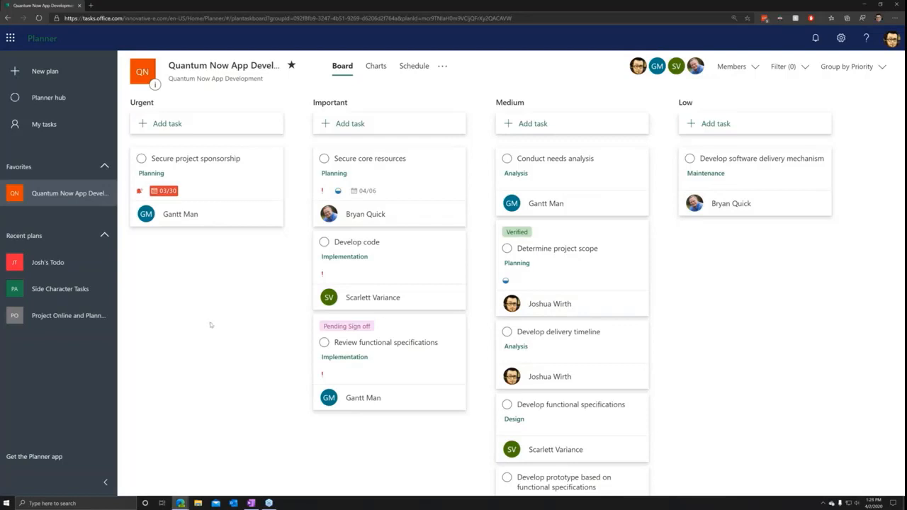
pyautogui.moveTo(440, 120)
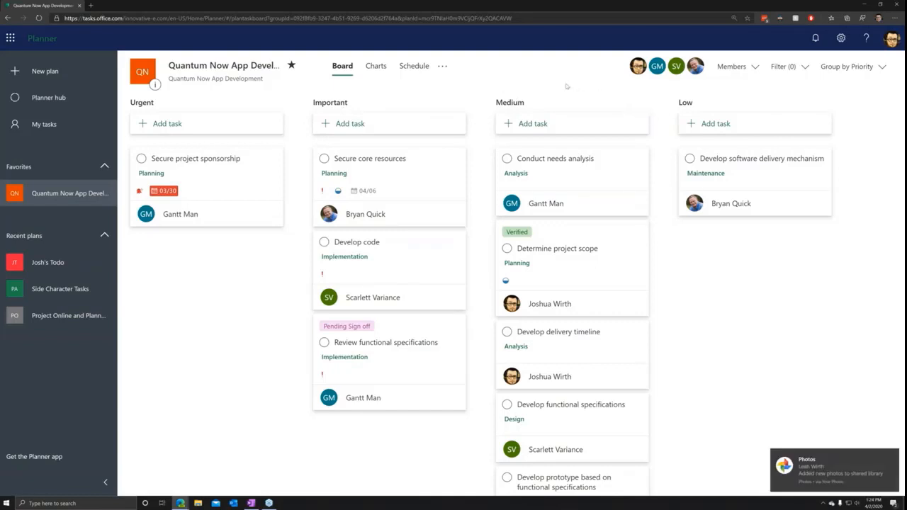
pyautogui.moveTo(559, 90)
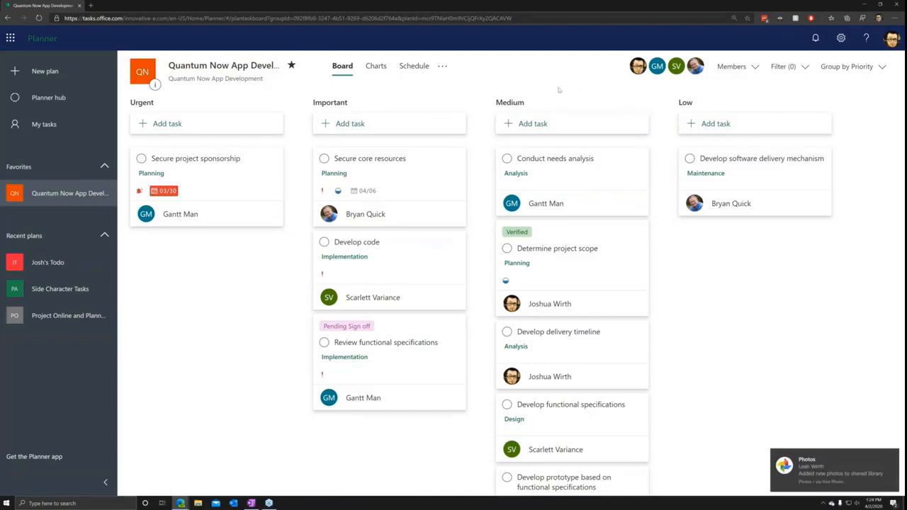
pyautogui.moveTo(458, 90)
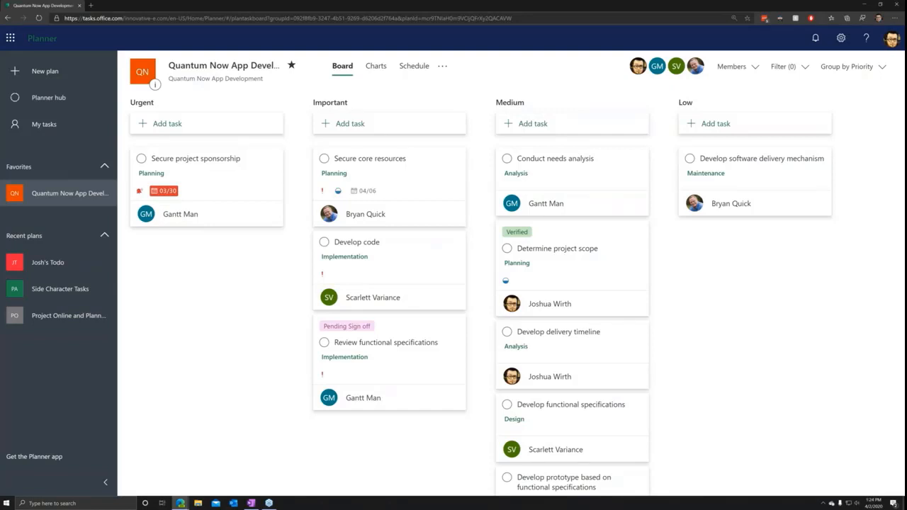
pyautogui.moveTo(671, 309)
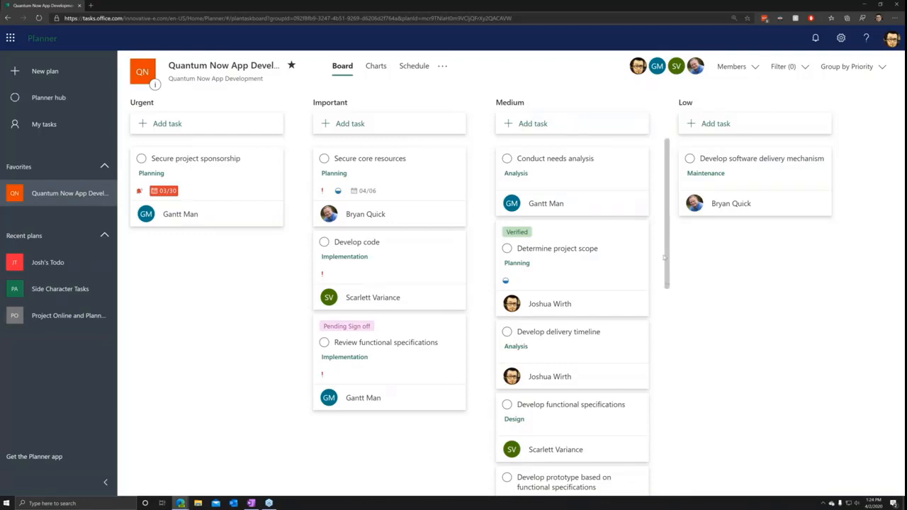
pyautogui.moveTo(691, 327)
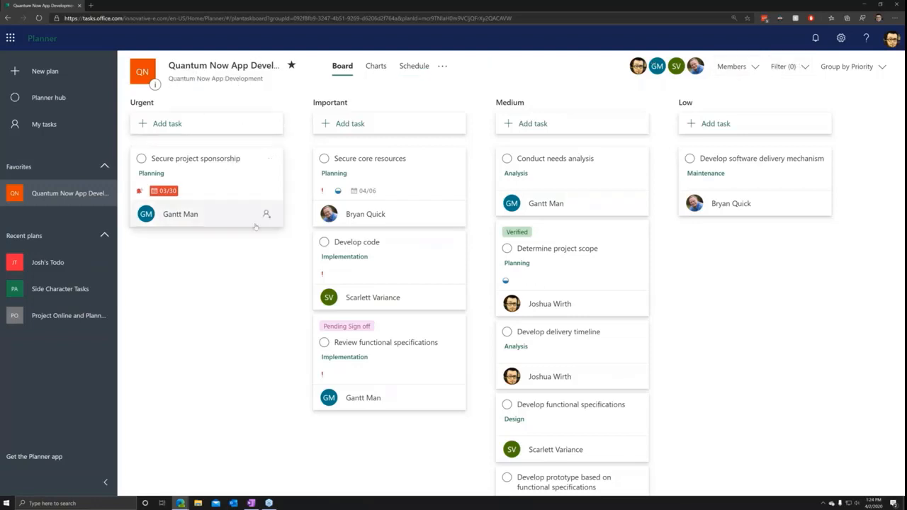
pyautogui.moveTo(262, 237)
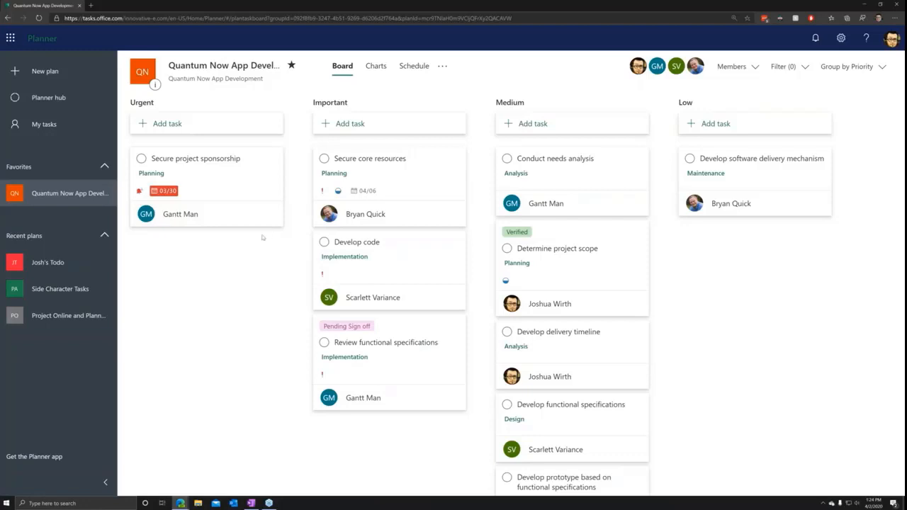
pyautogui.moveTo(258, 239)
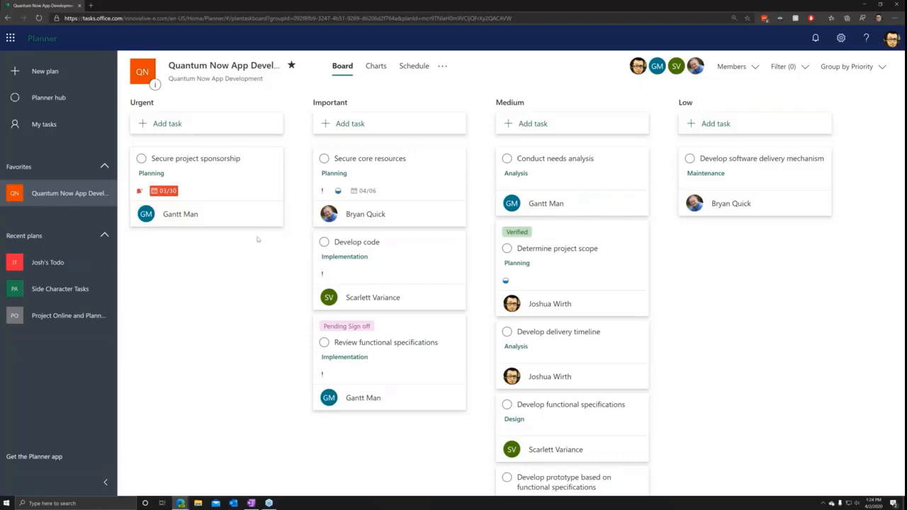